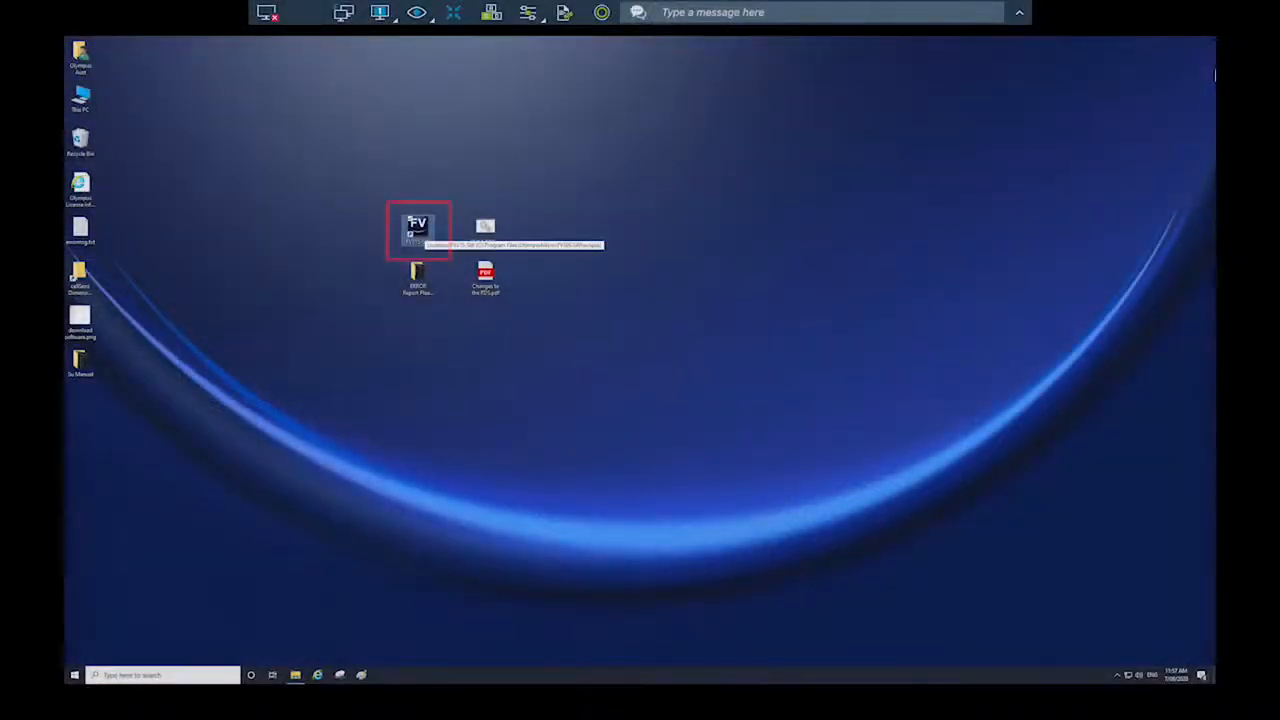
Step: Launch FV31S-SW and accept the hardware configuration with XY stage control enabled
double_click(418, 228)
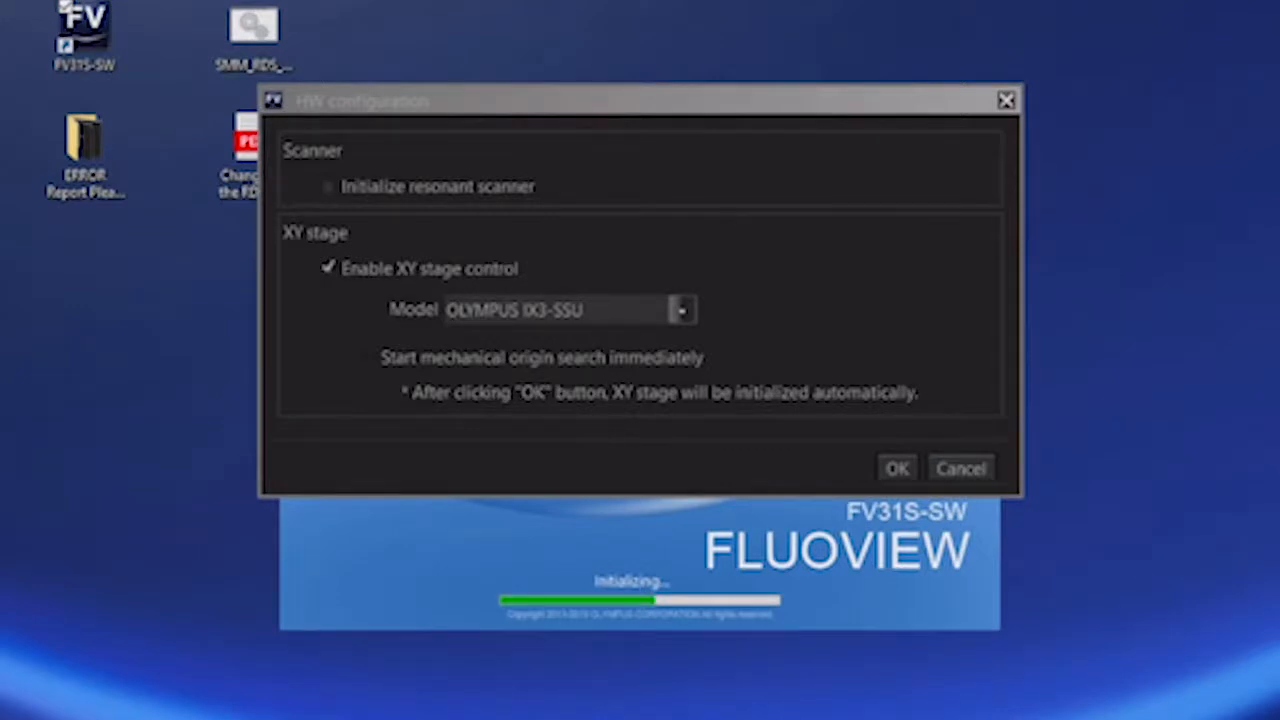
mouse_move(736, 150)
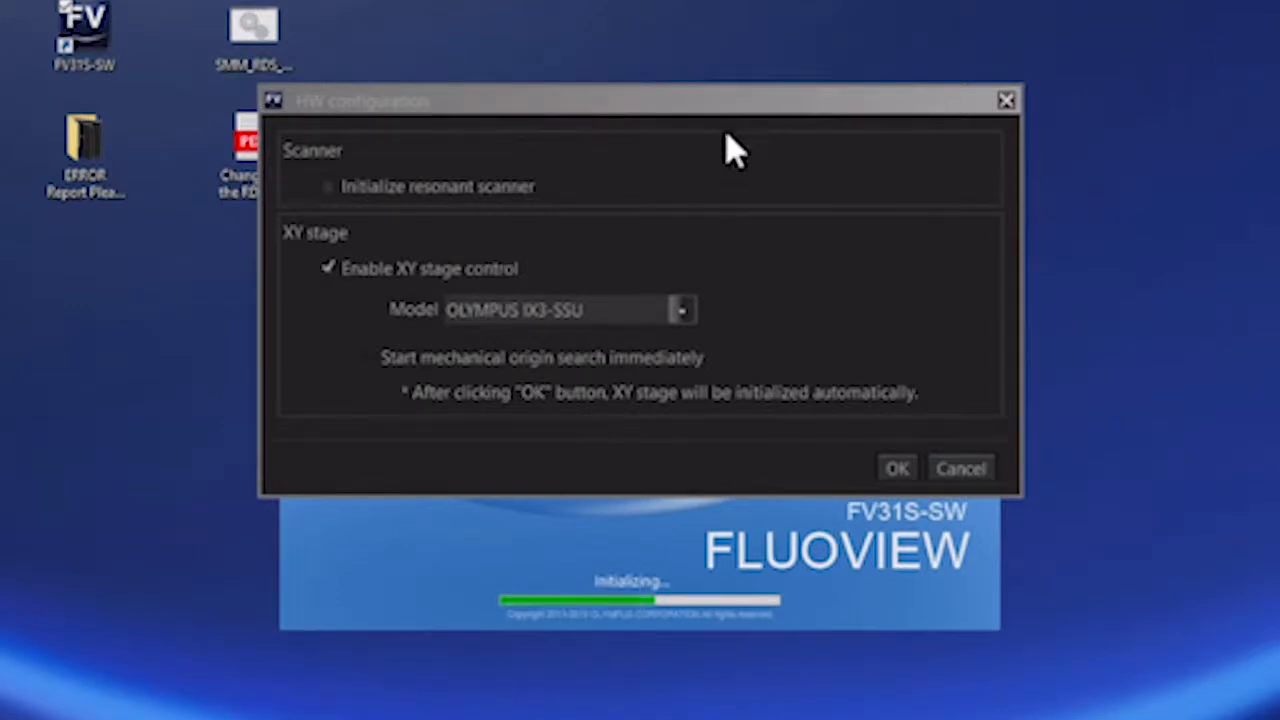
mouse_move(564, 200)
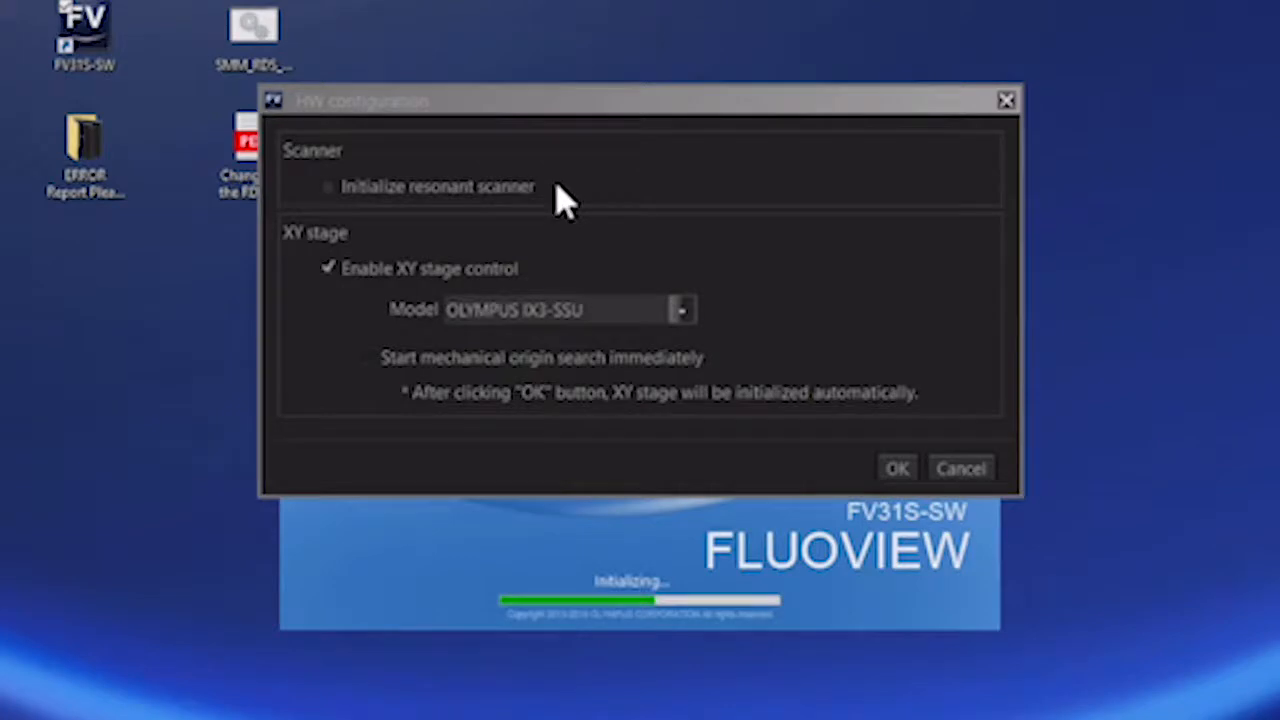
mouse_move(548, 280)
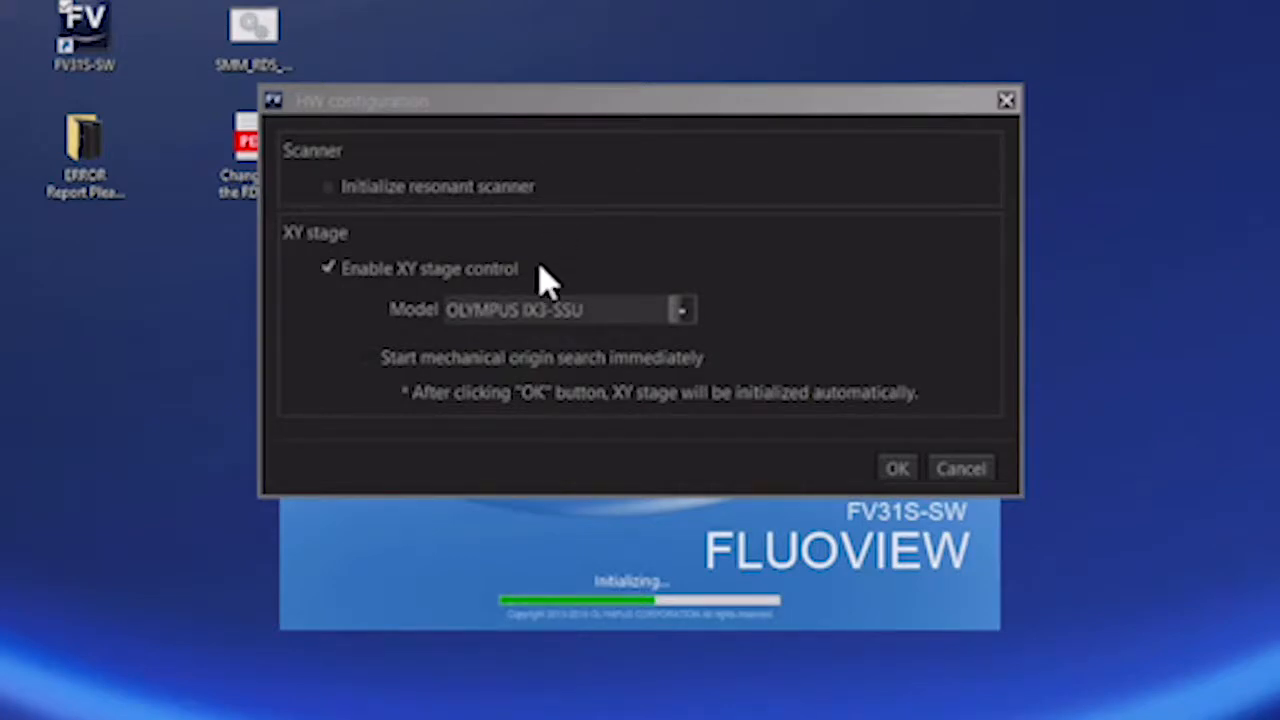
mouse_move(638, 328)
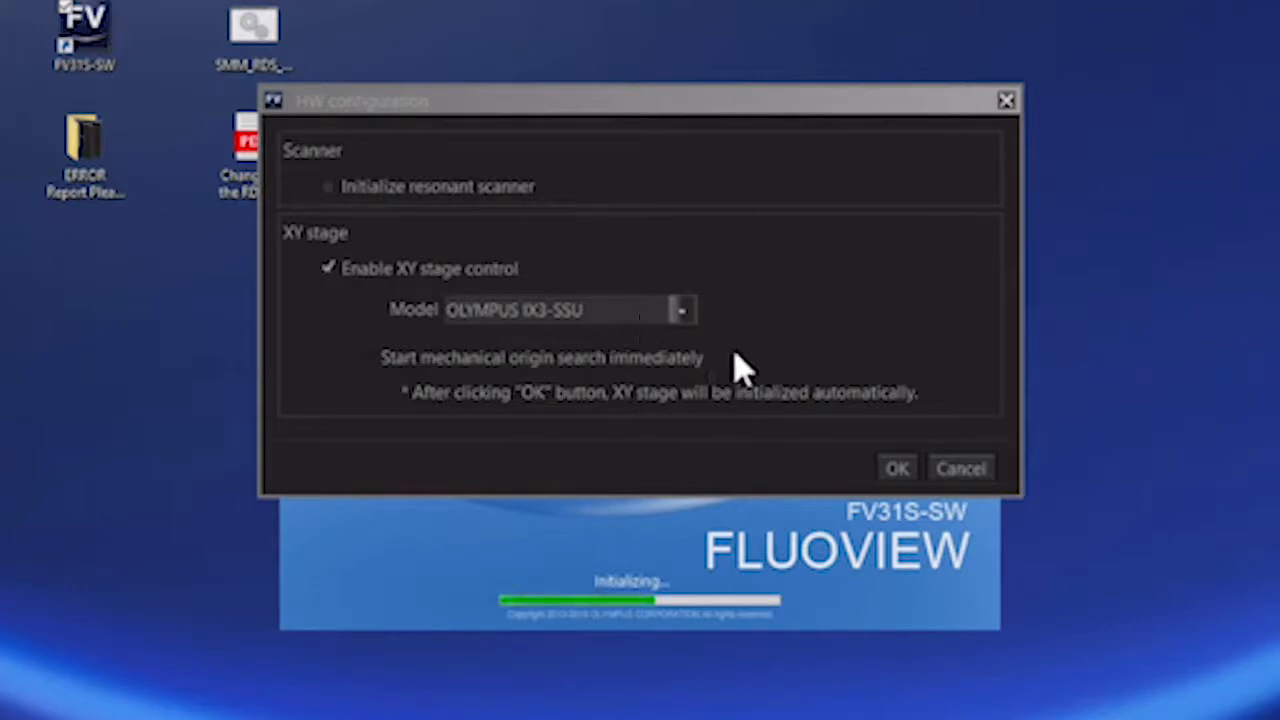
mouse_move(850, 404)
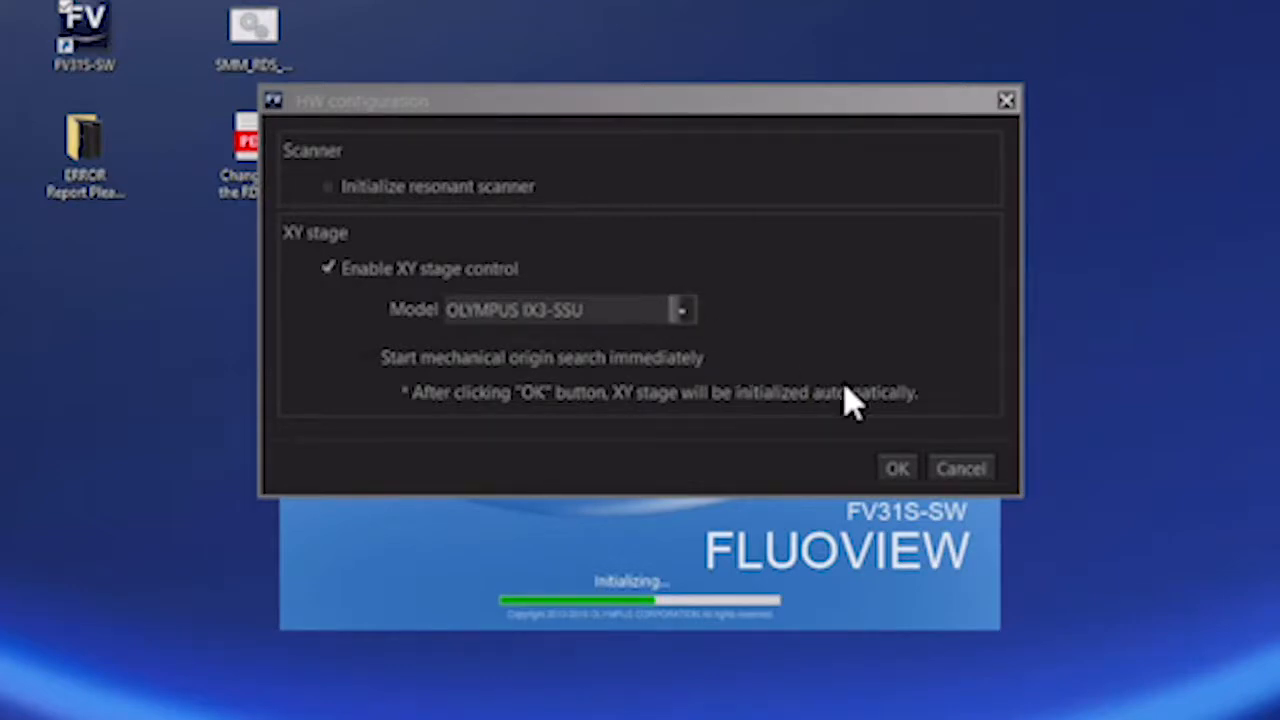
left_click(896, 468)
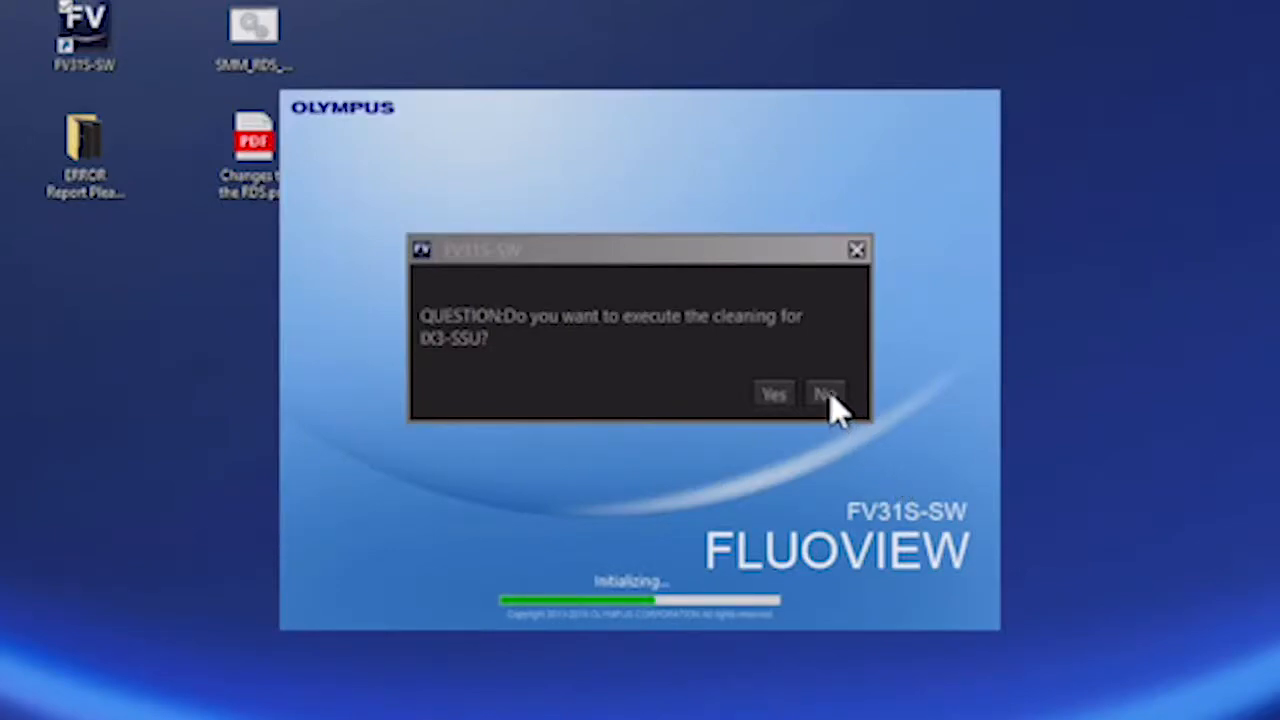
Step: Decline the IX3-SSU stage cleaning and apply the third saved workspace layout
left_click(826, 392)
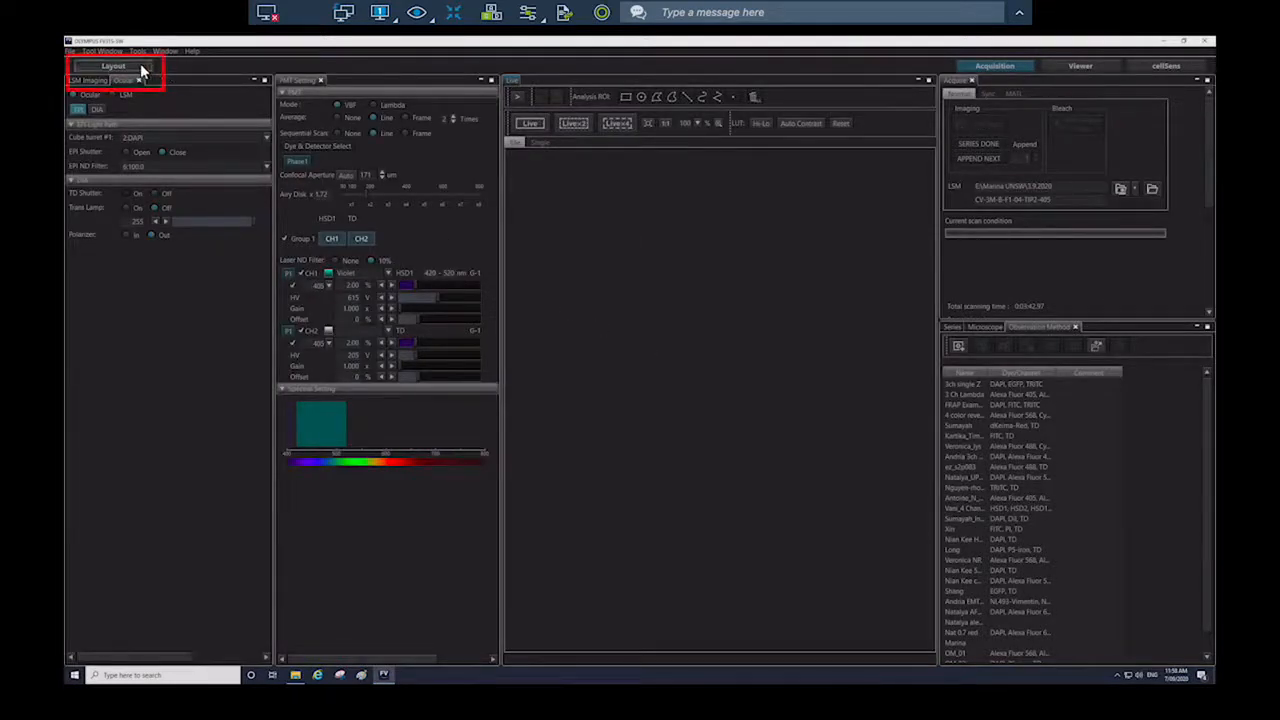
left_click(112, 66)
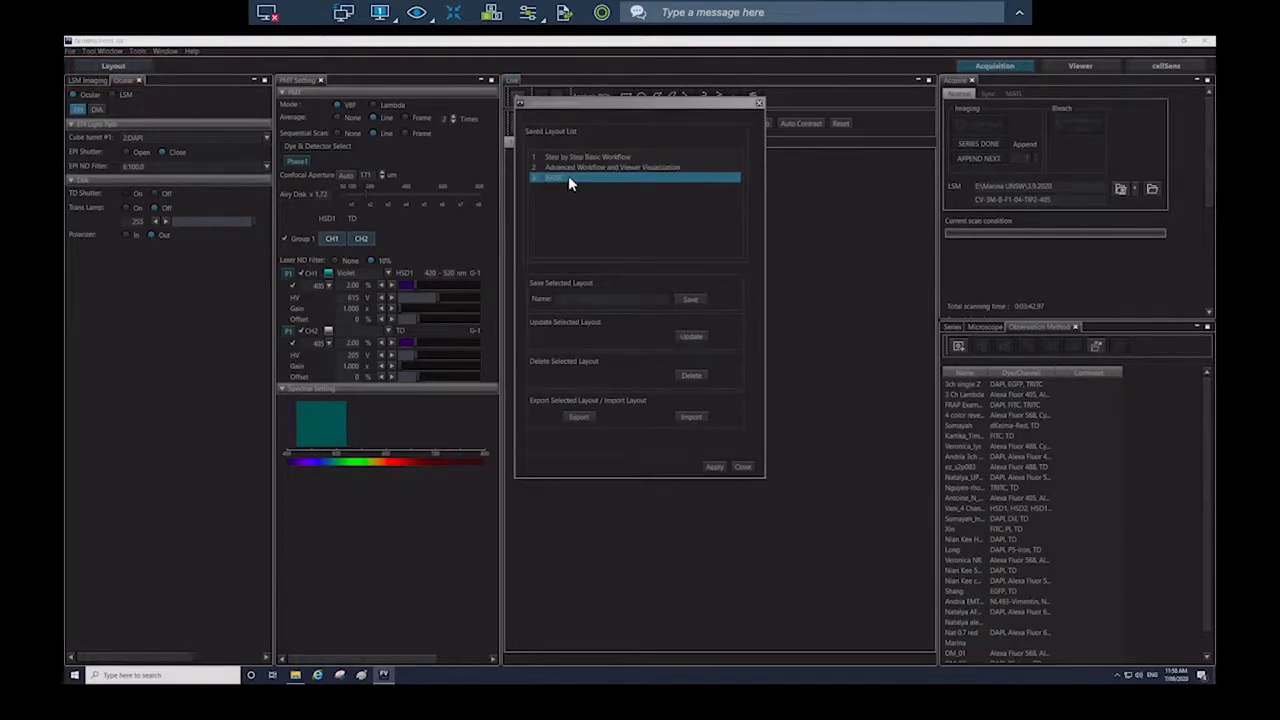
left_click(714, 468)
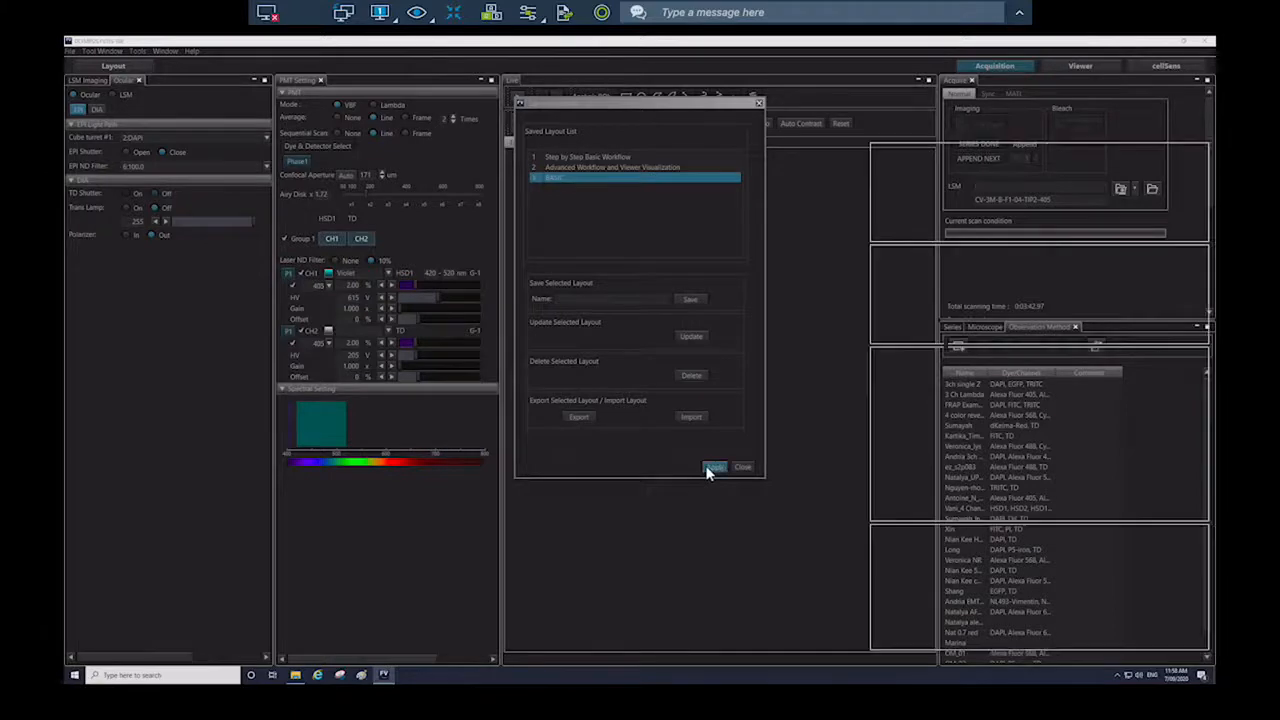
left_click(714, 468)
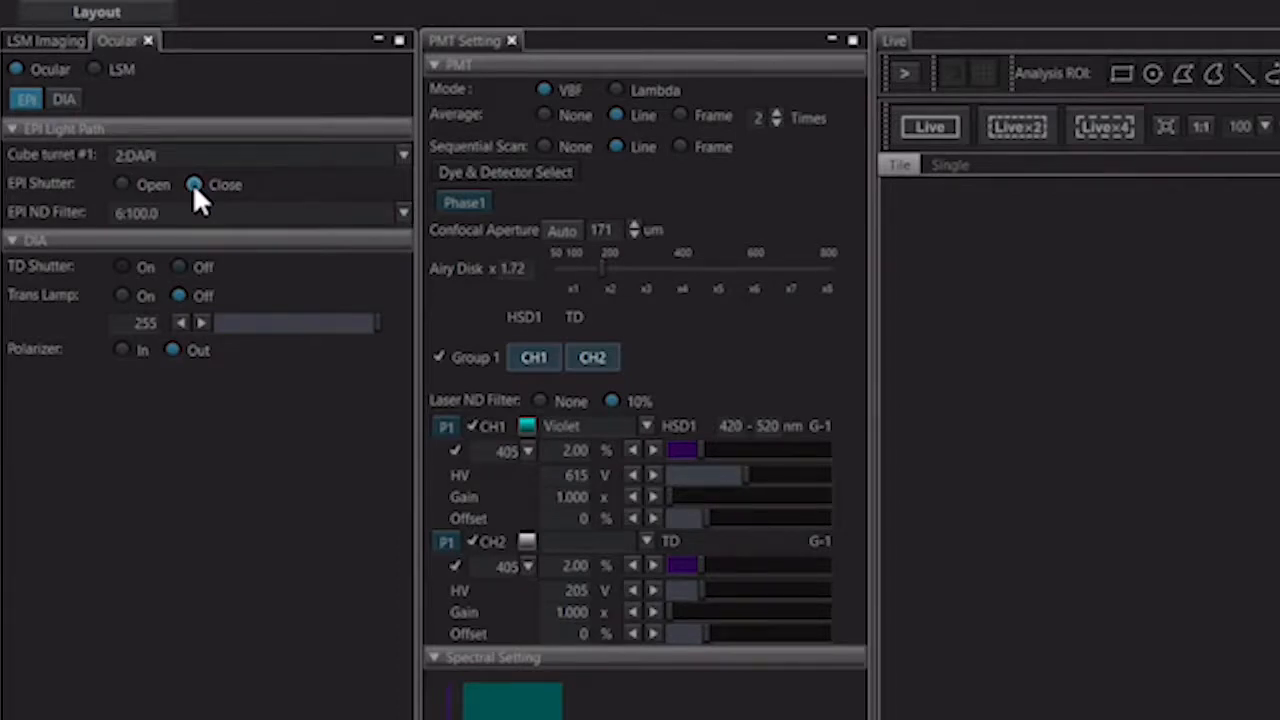
mouse_move(384, 164)
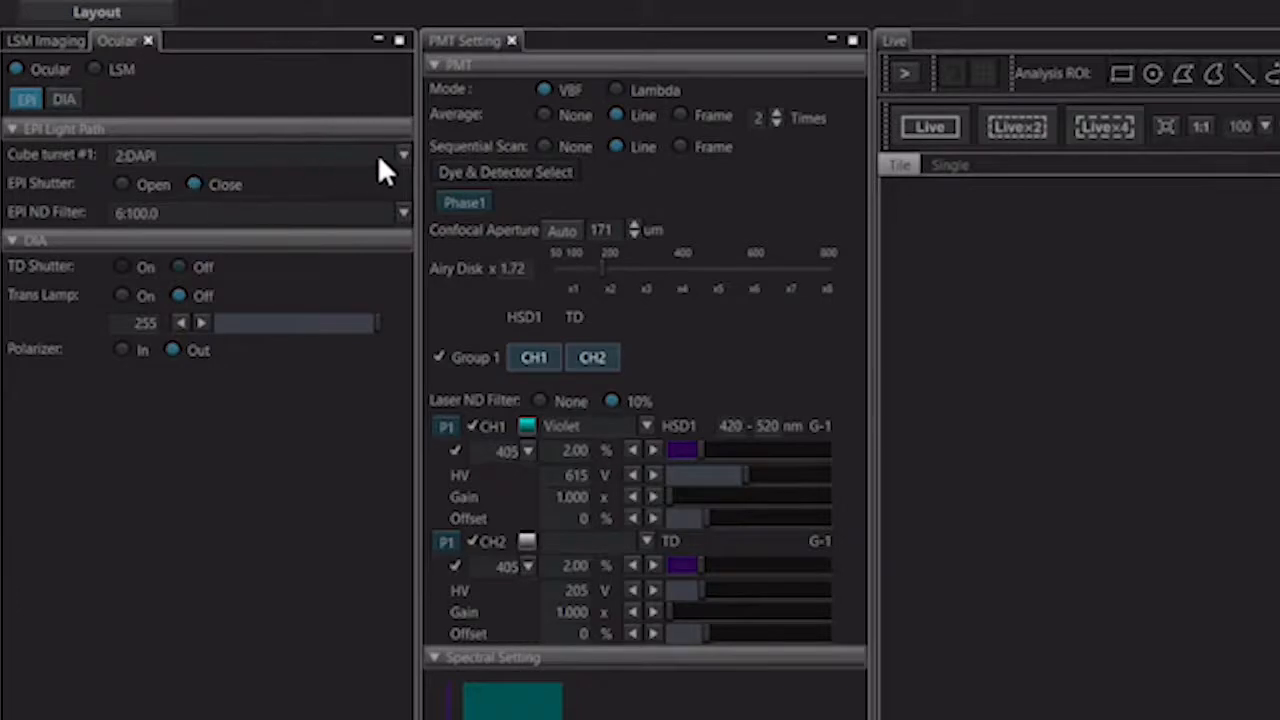
Step: Set the Ocular cube turret to BX3-FDICT, switch to DIA viewing and turn the TD shutter on
left_click(404, 154)
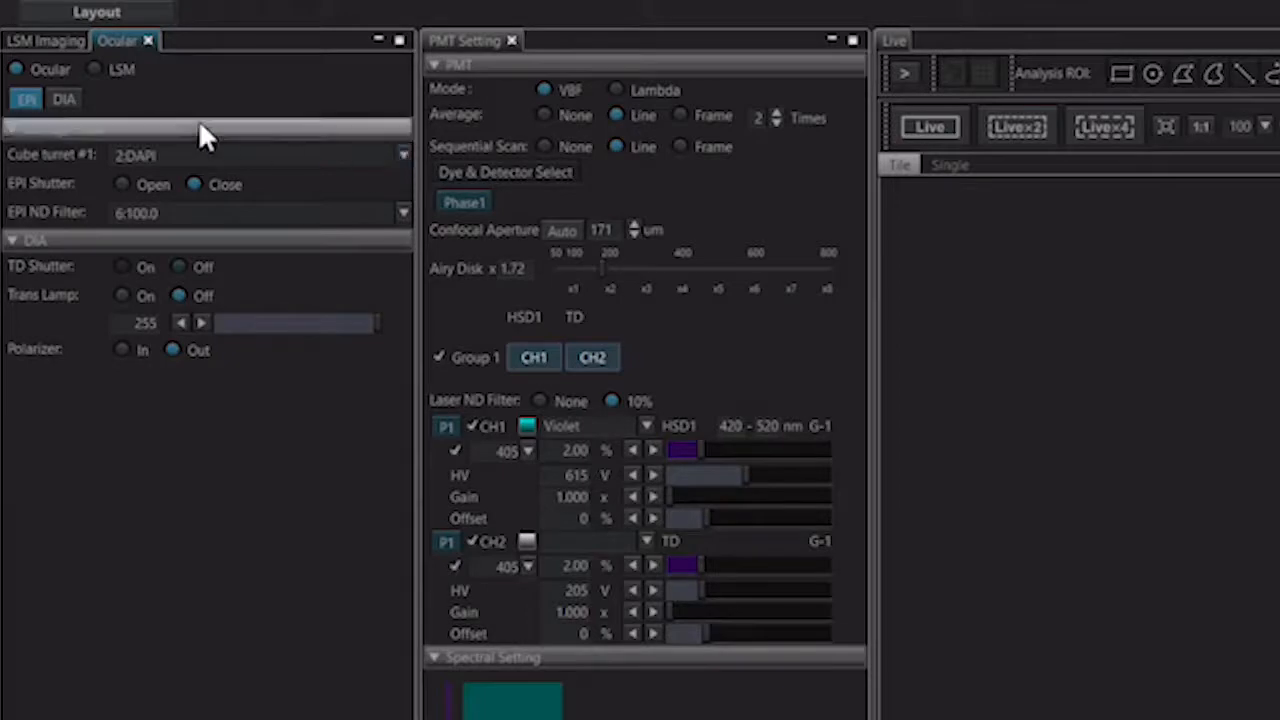
left_click(64, 98)
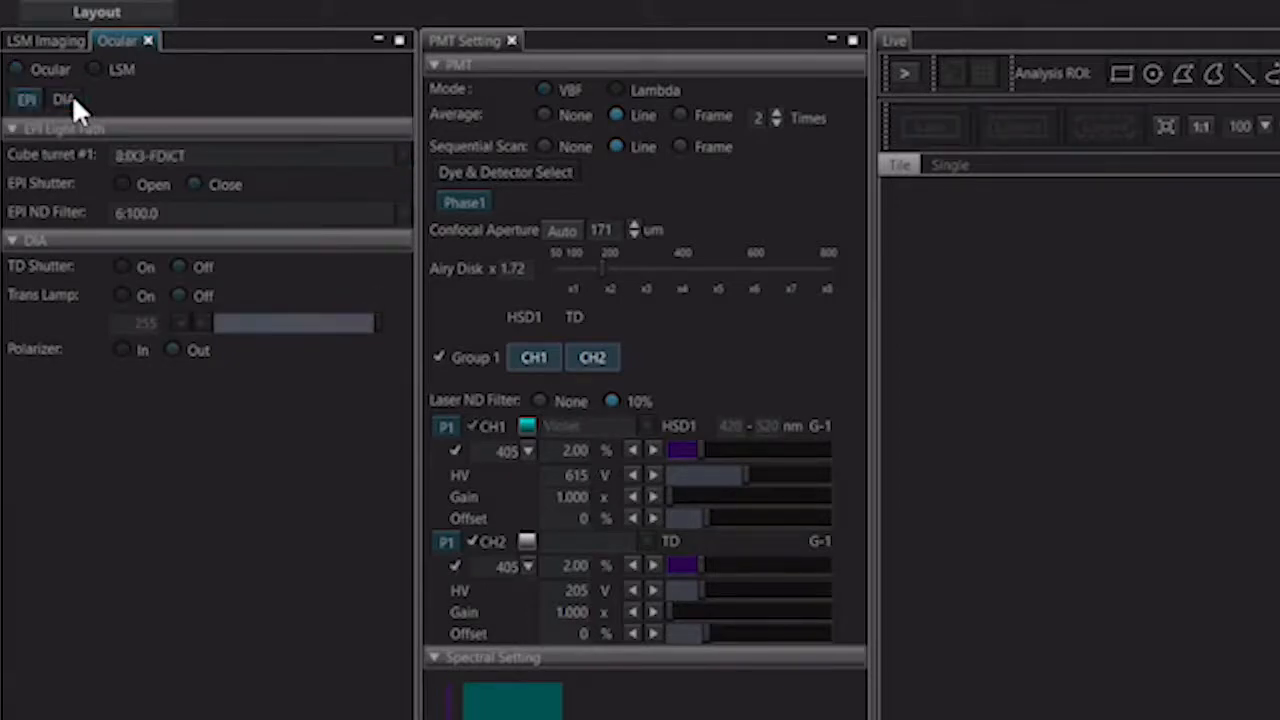
left_click(64, 100)
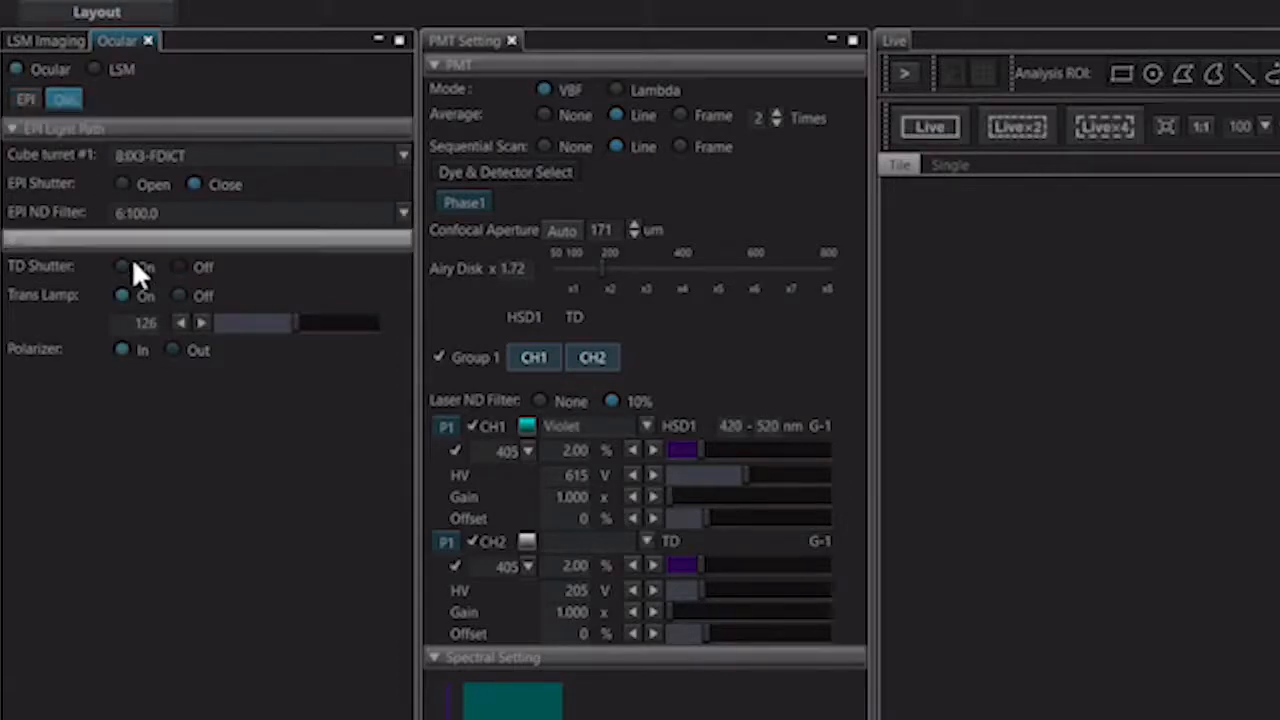
left_click(64, 100)
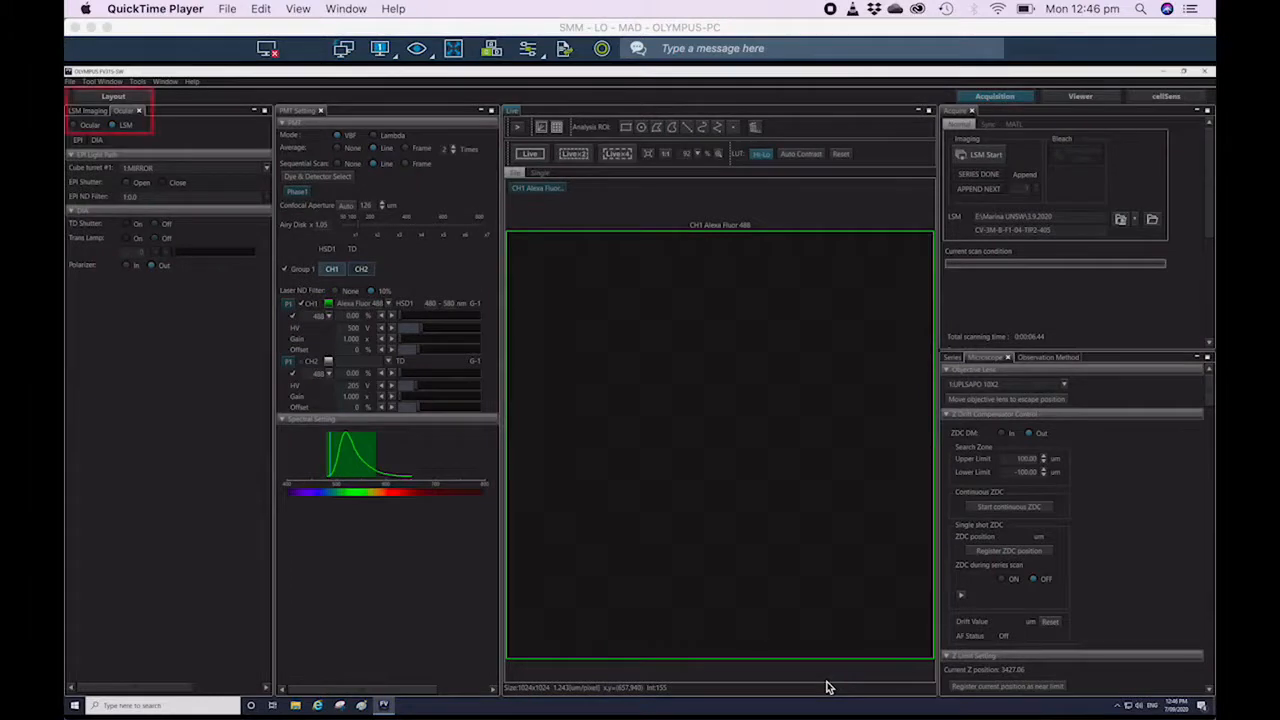
left_click(112, 124)
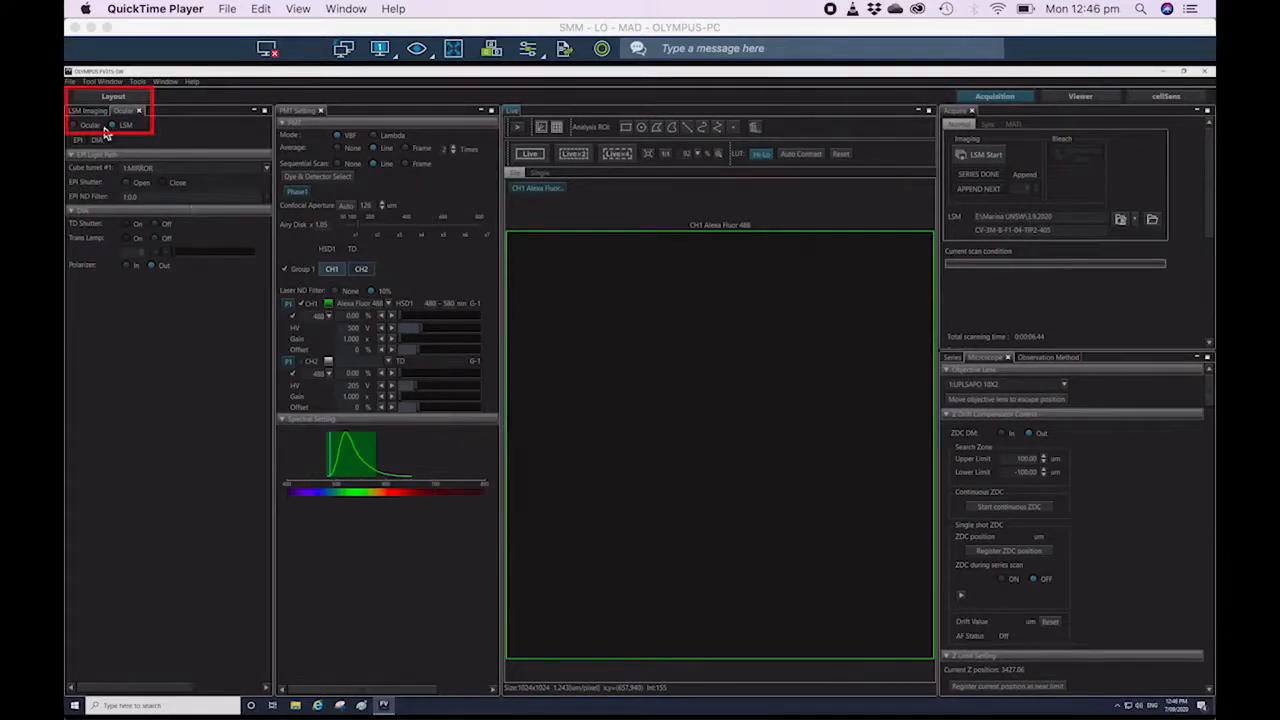
left_click(78, 124)
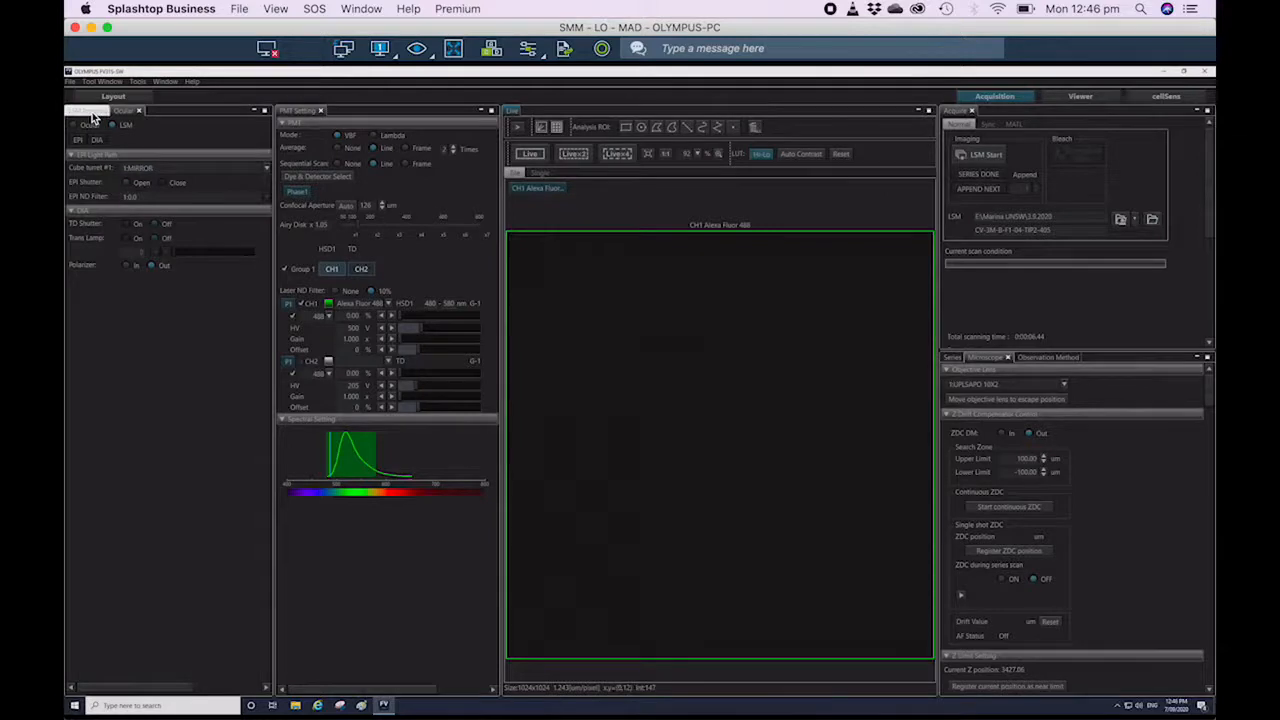
left_click(84, 110)
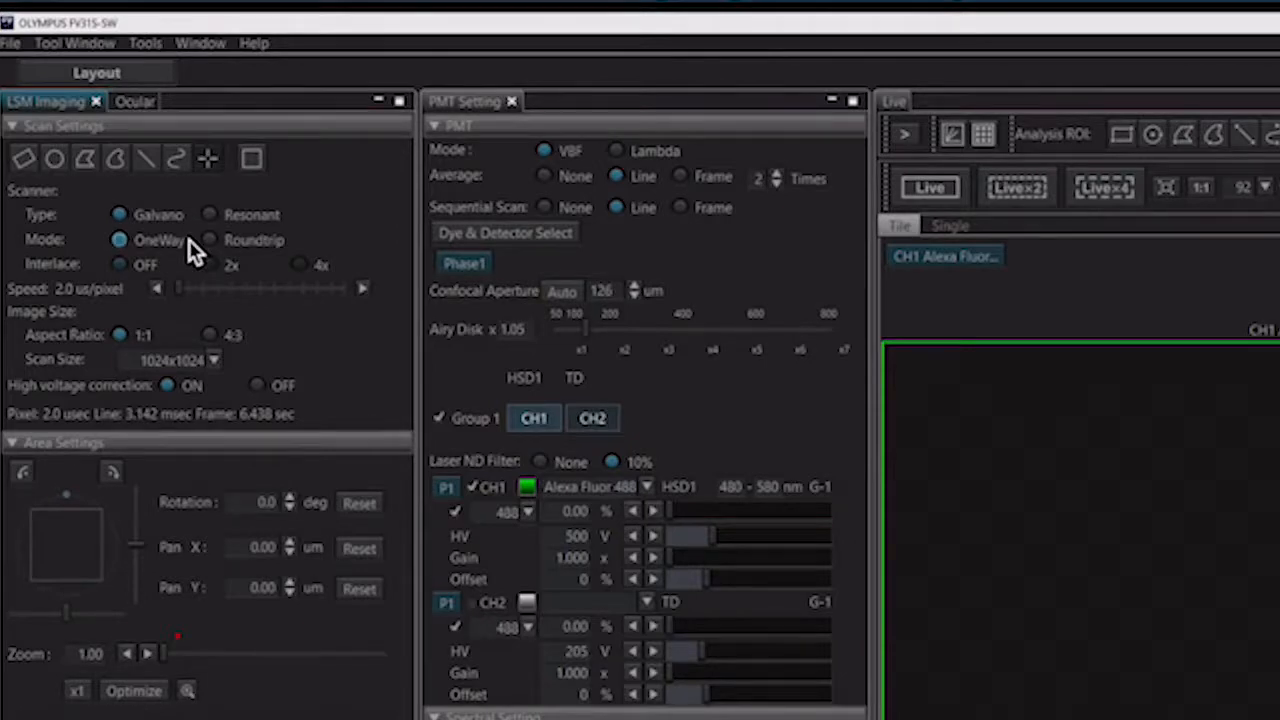
mouse_move(176, 280)
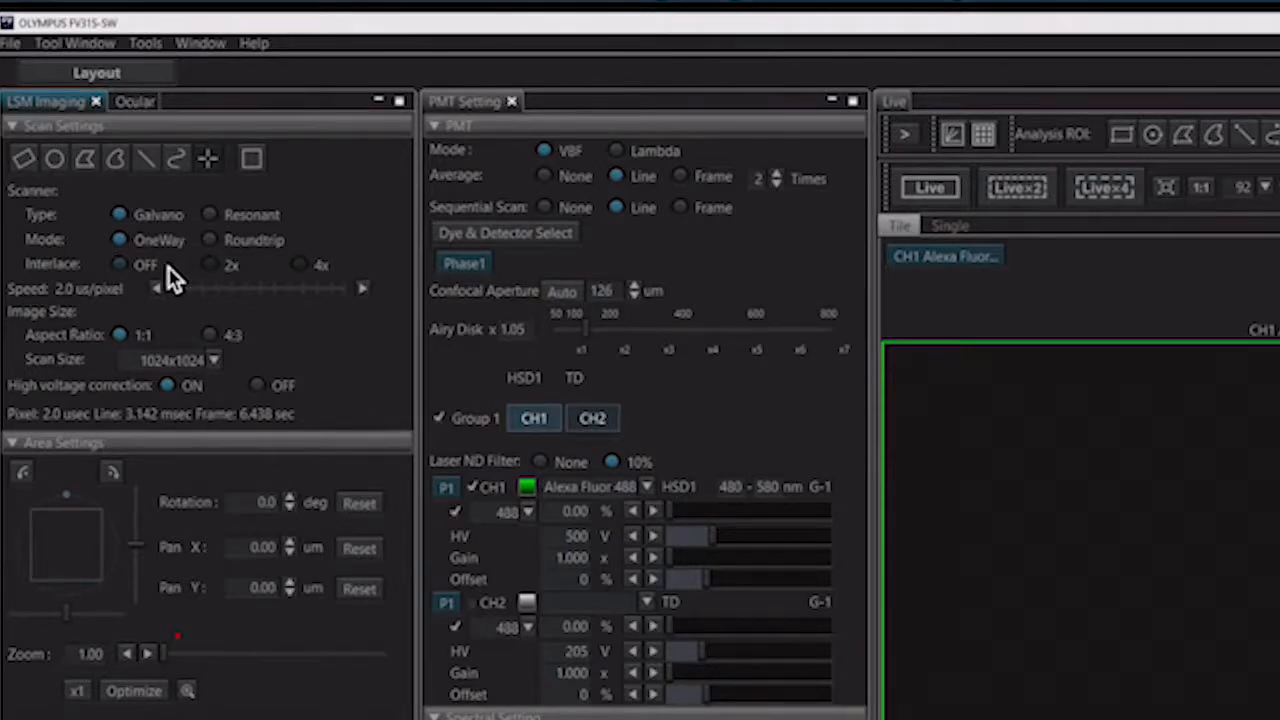
mouse_move(136, 310)
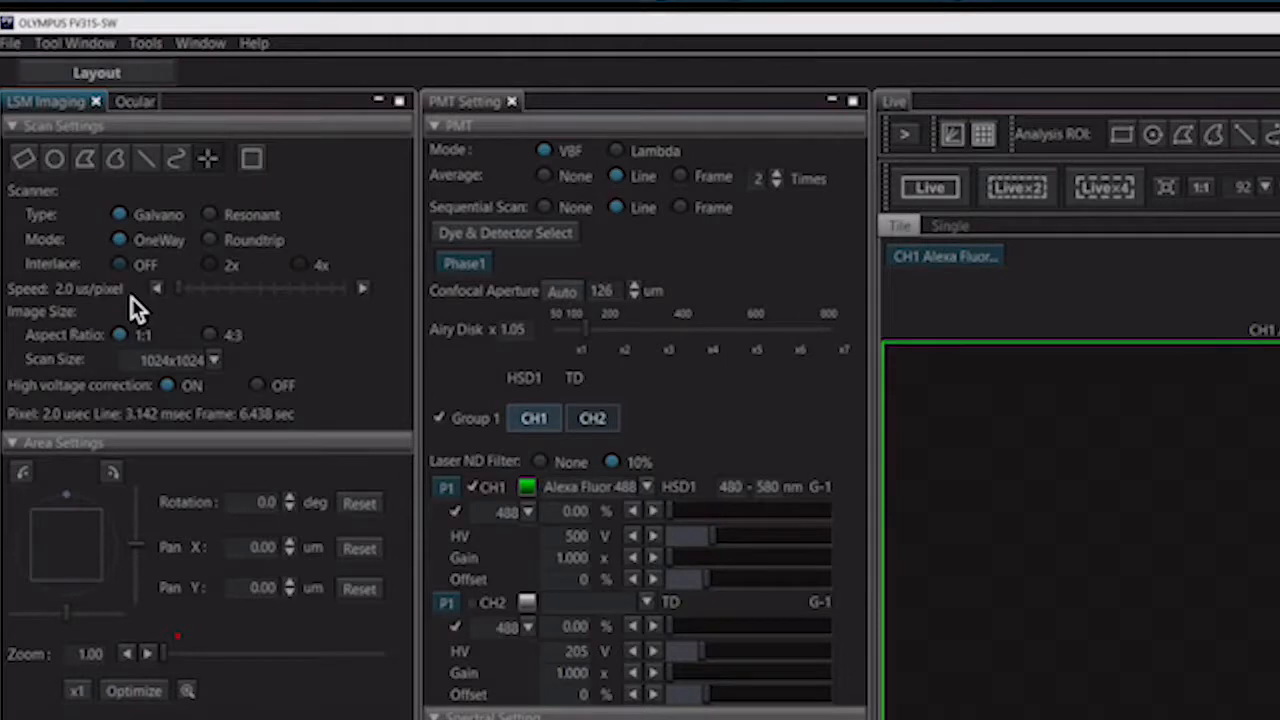
mouse_move(164, 338)
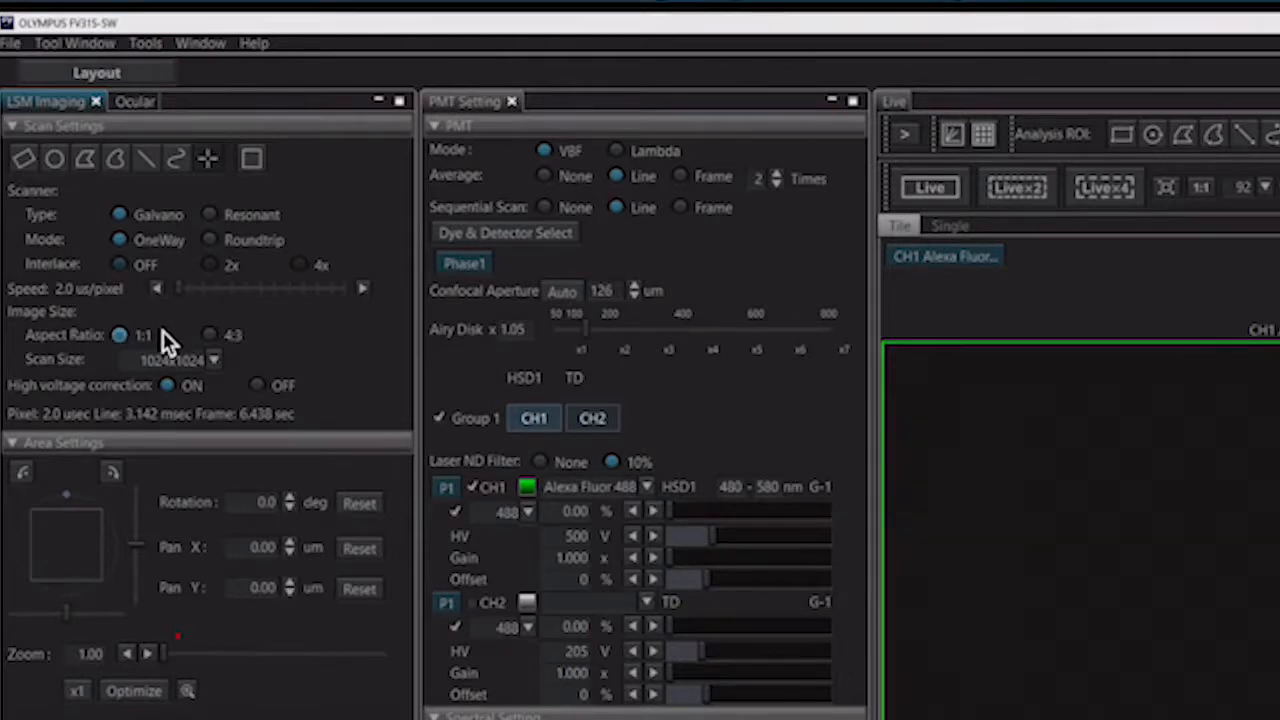
left_click(212, 360)
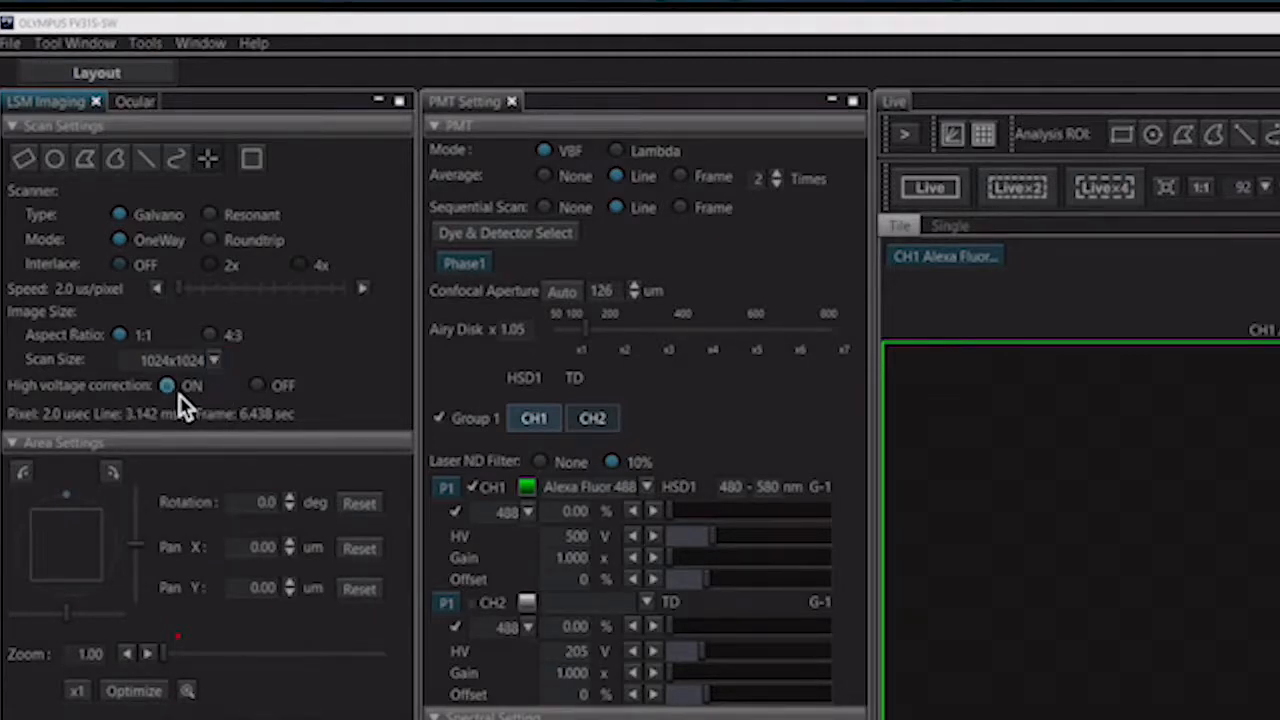
mouse_move(220, 530)
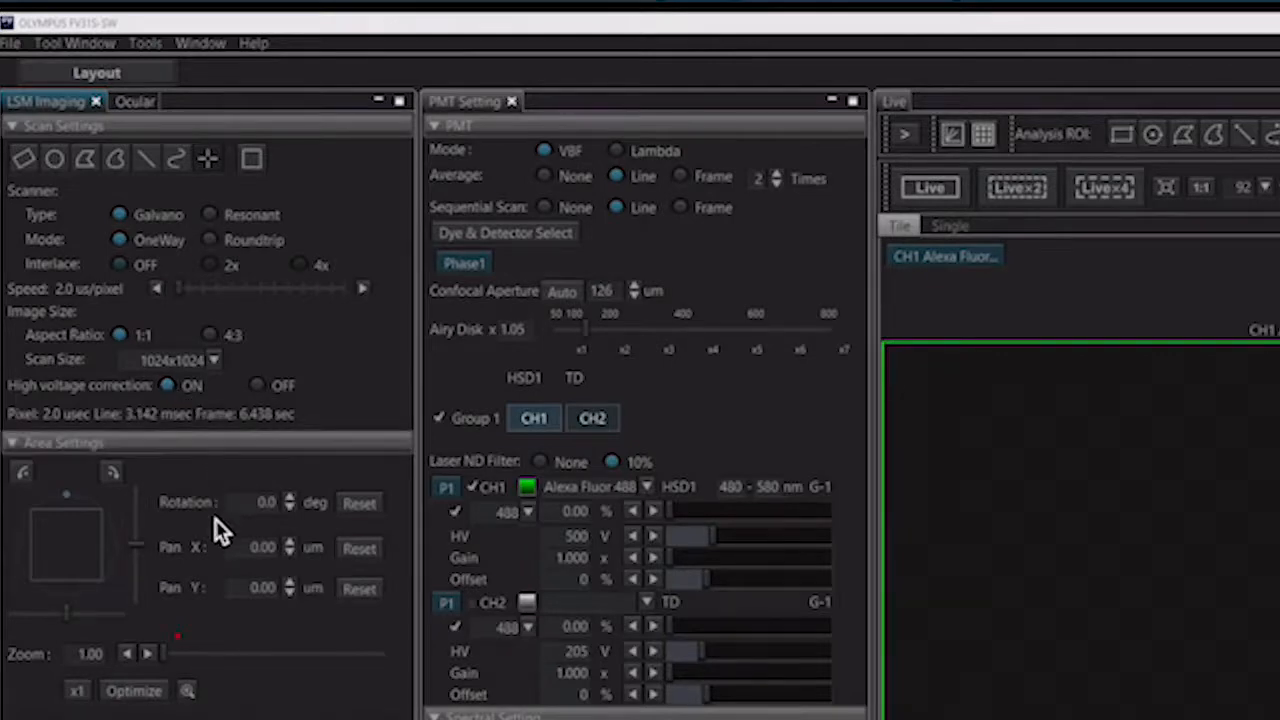
mouse_move(218, 600)
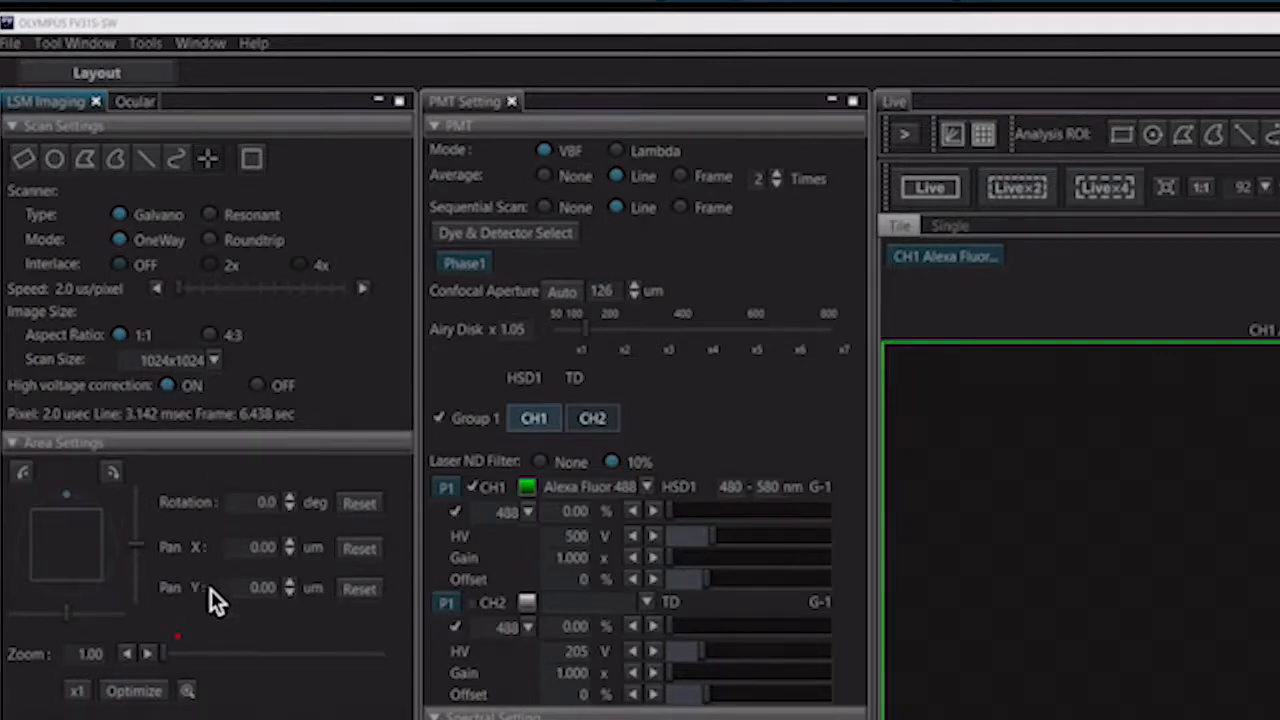
mouse_move(216, 616)
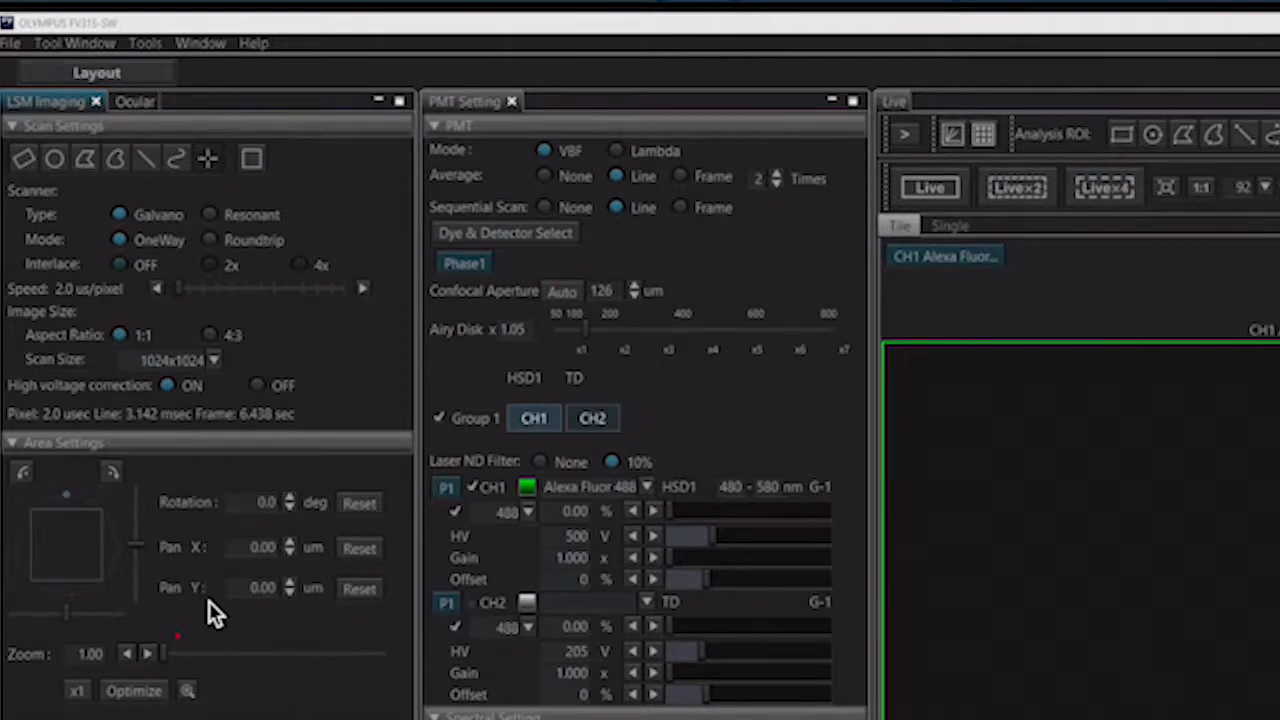
mouse_move(452, 108)
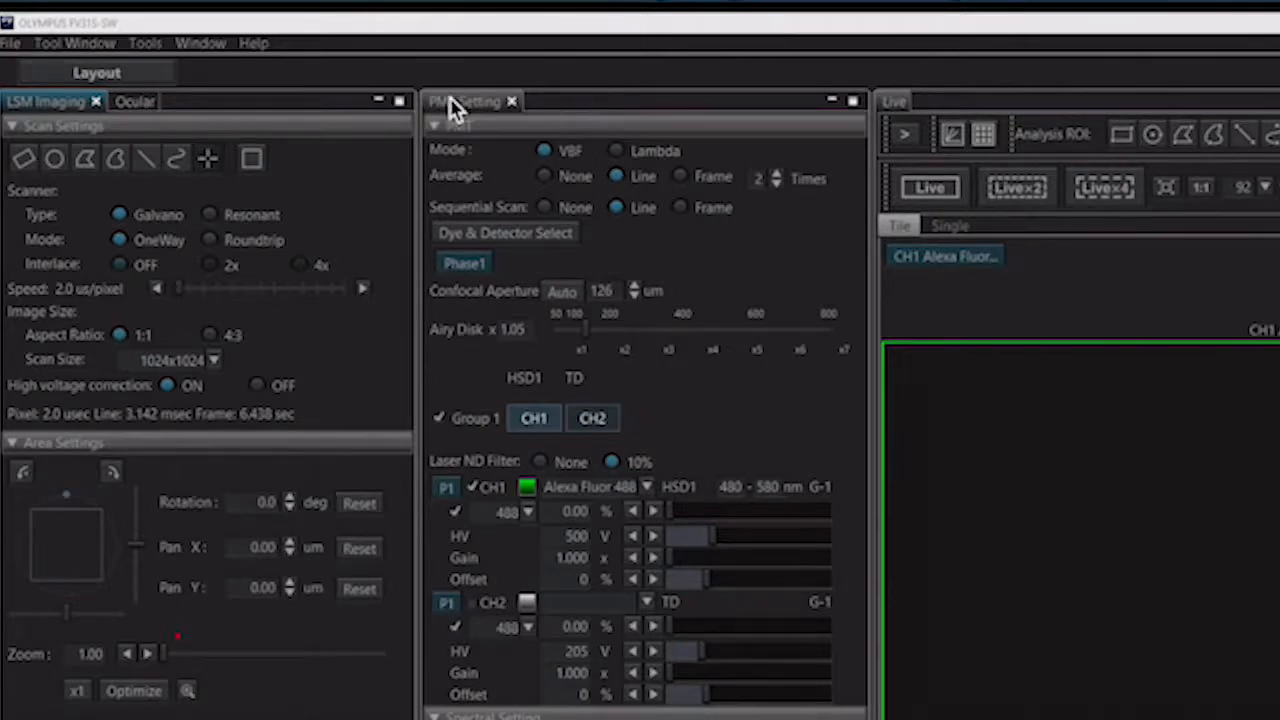
mouse_move(504, 164)
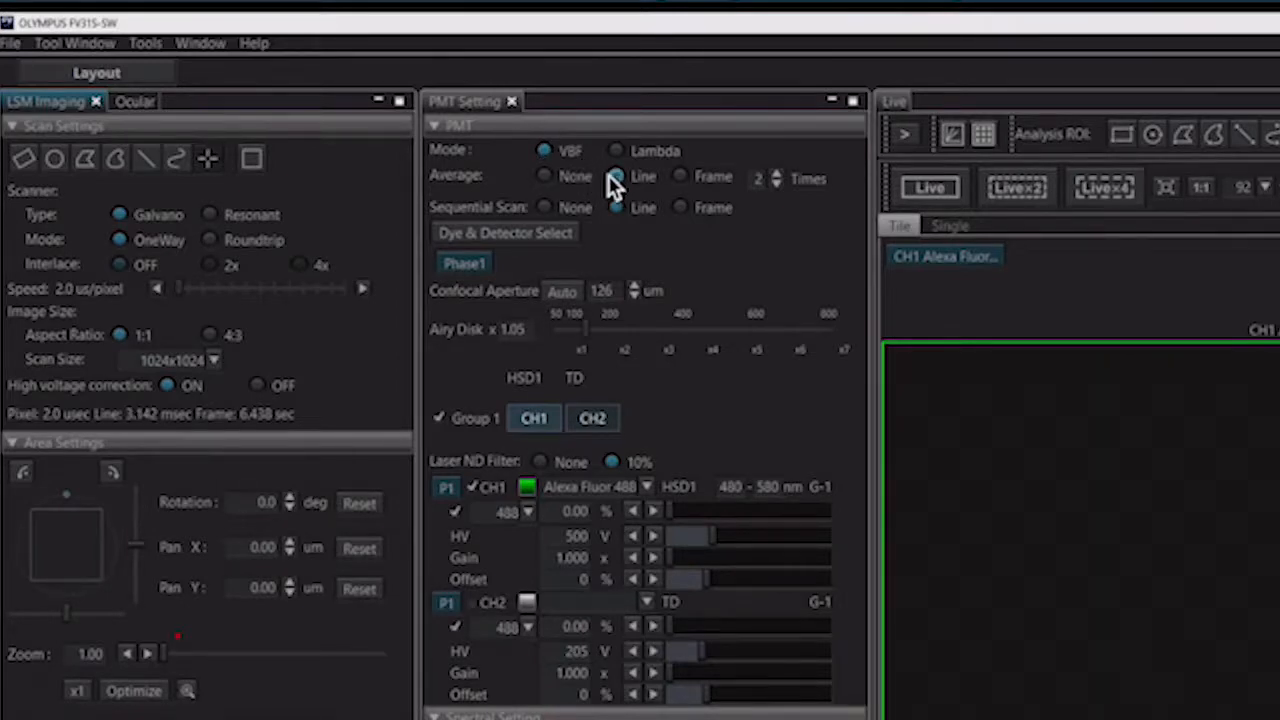
mouse_move(764, 210)
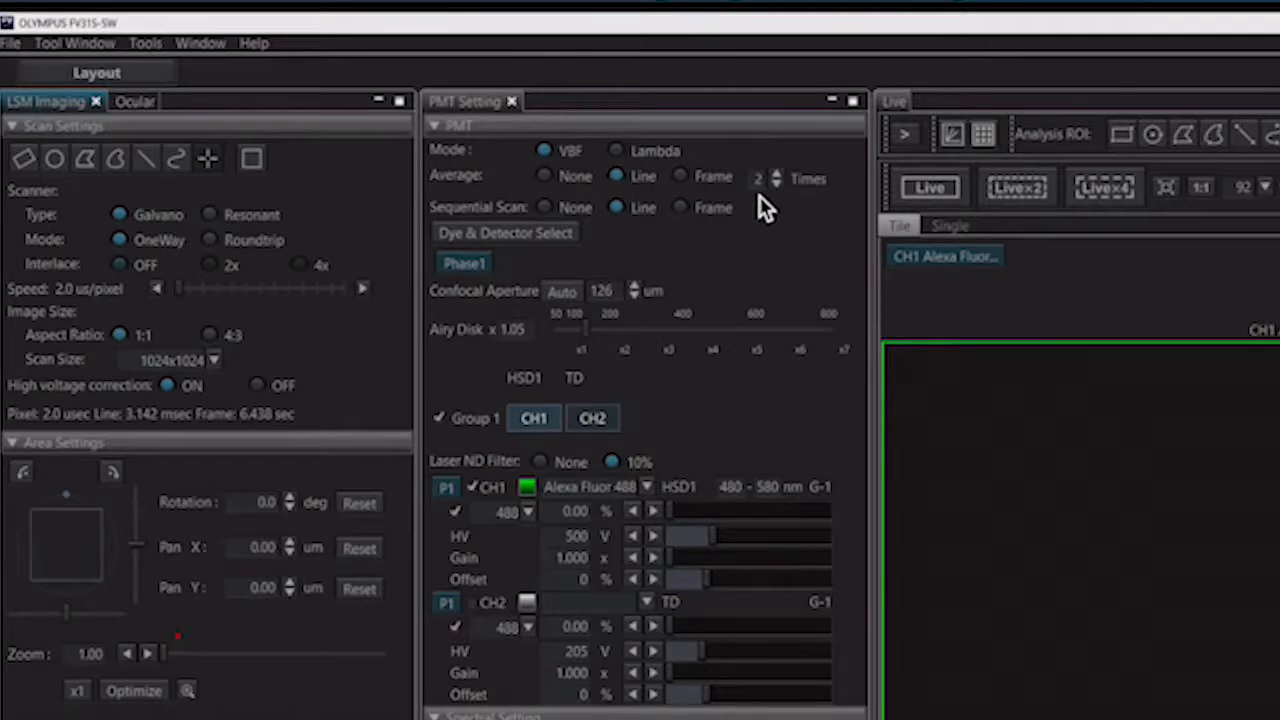
mouse_move(504, 232)
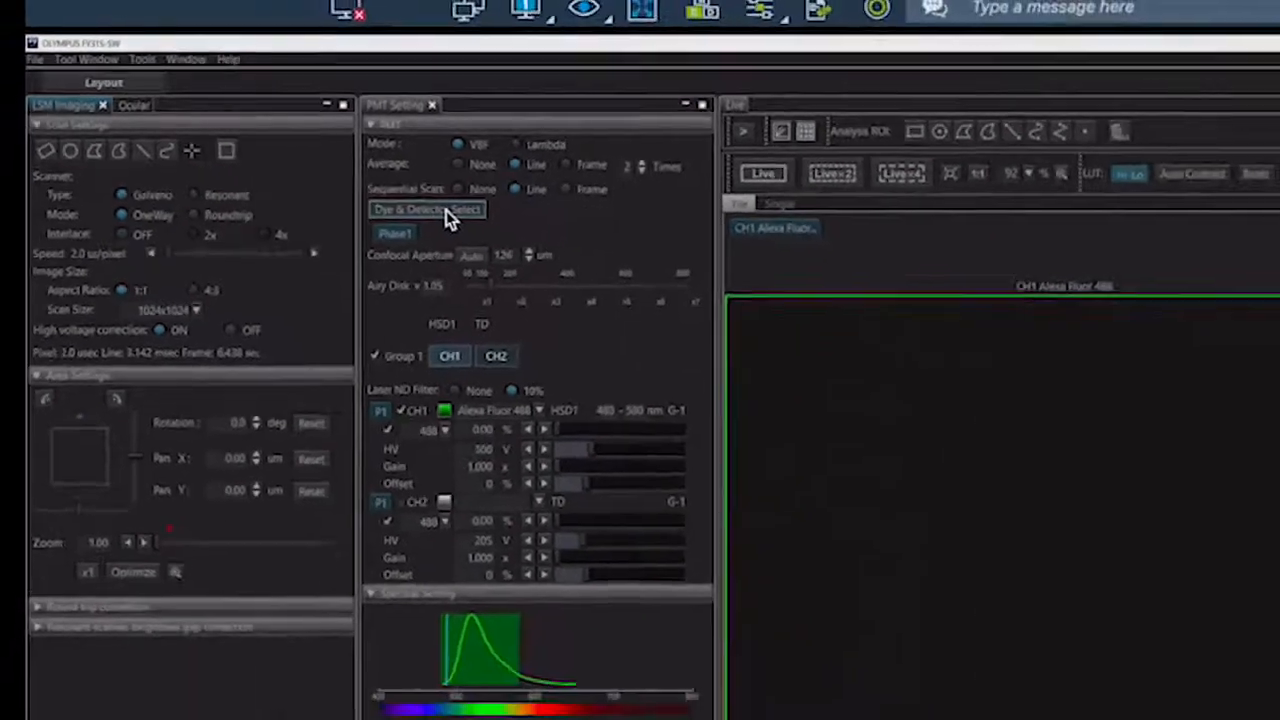
Step: Assign Alexa Fluor 488 to CH1 in Dye & Detector Select and confirm
left_click(424, 210)
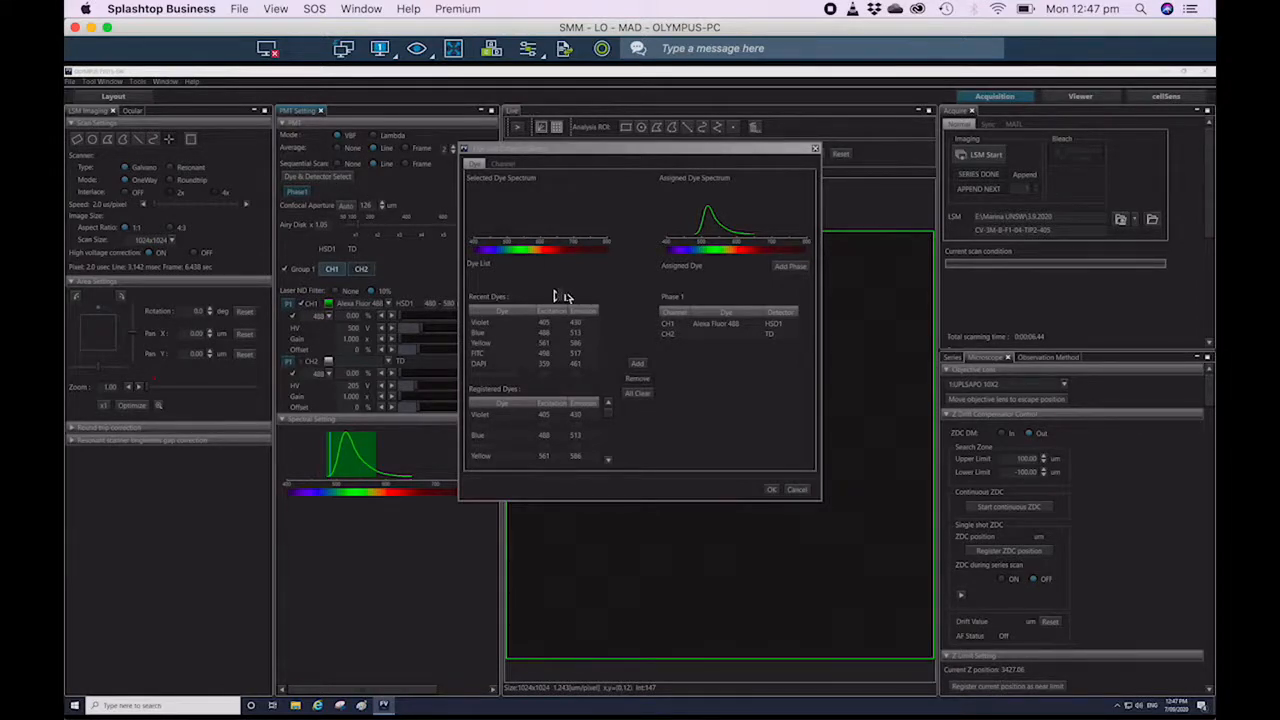
mouse_move(584, 436)
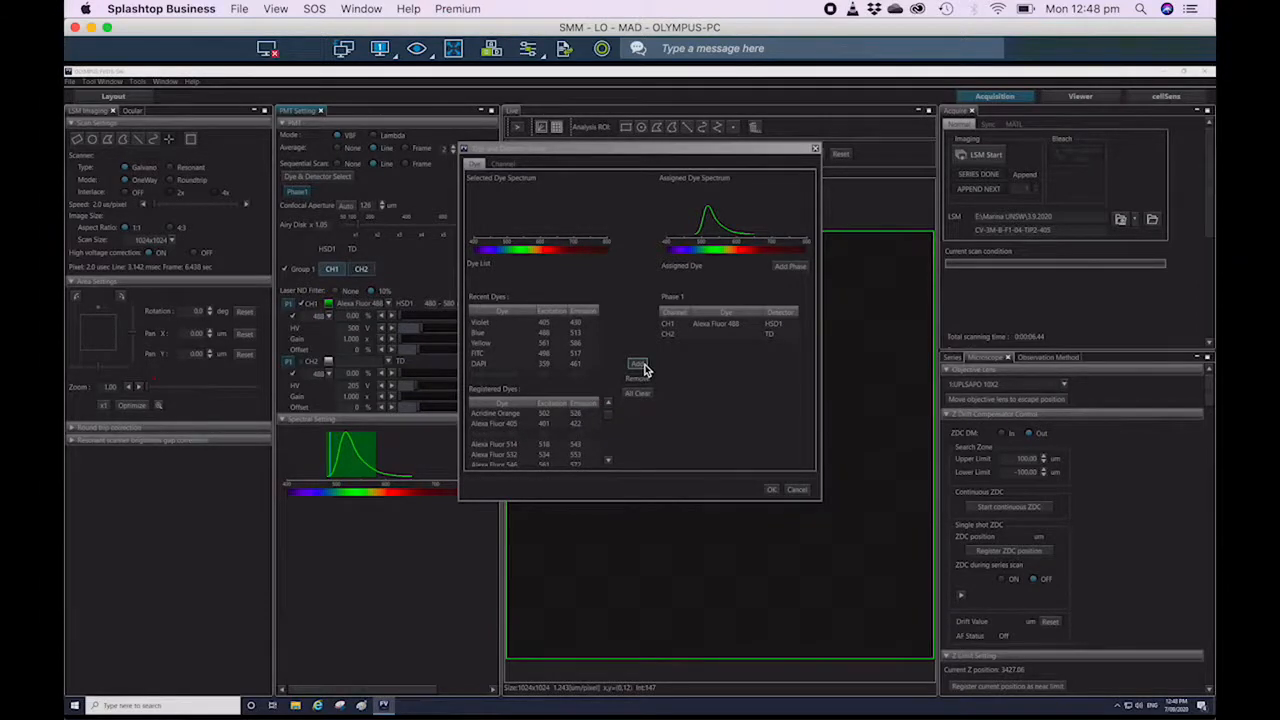
left_click(772, 488)
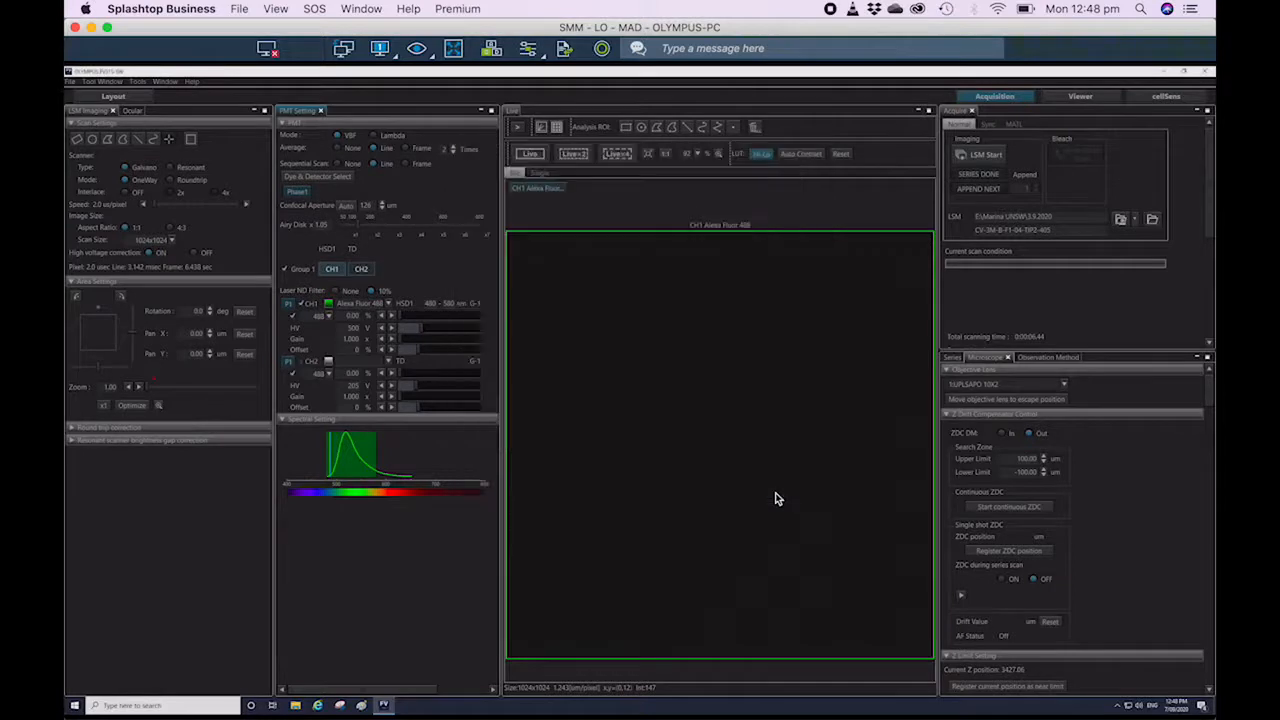
mouse_move(650, 372)
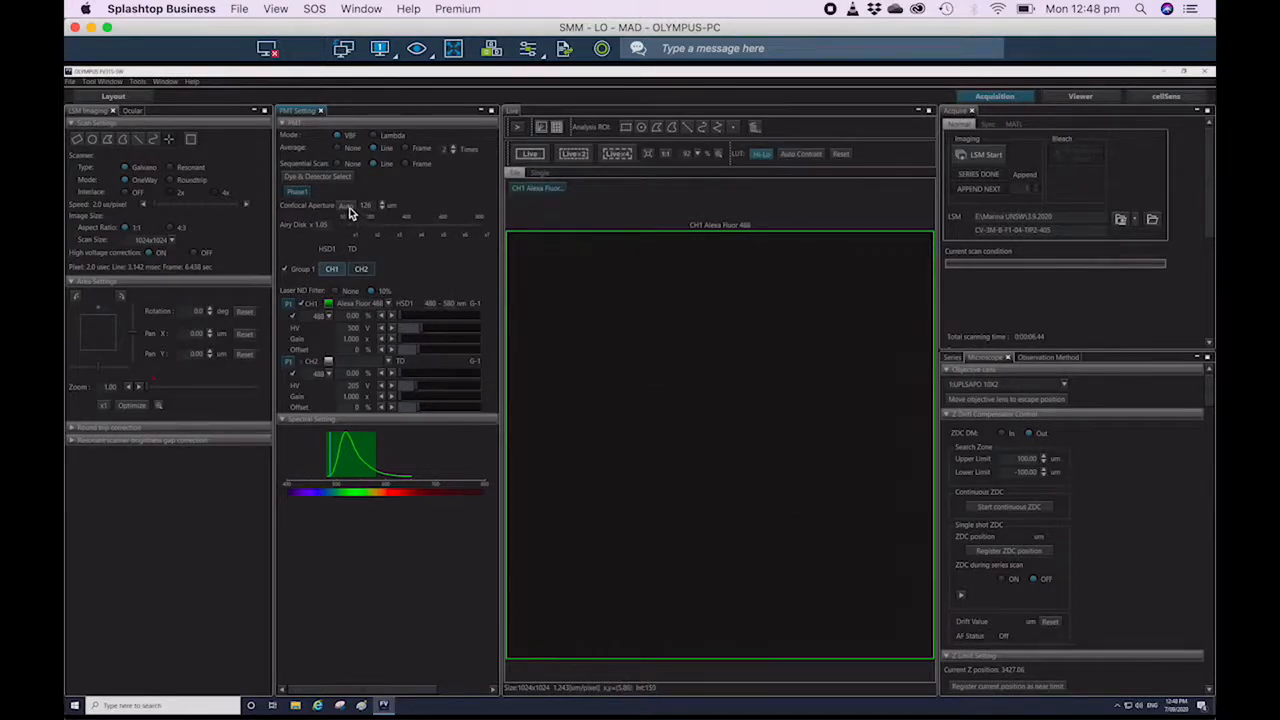
Step: Set the confocal aperture to Auto and run a Focus x2 live scan, brightening the tissue image
left_click(346, 204)
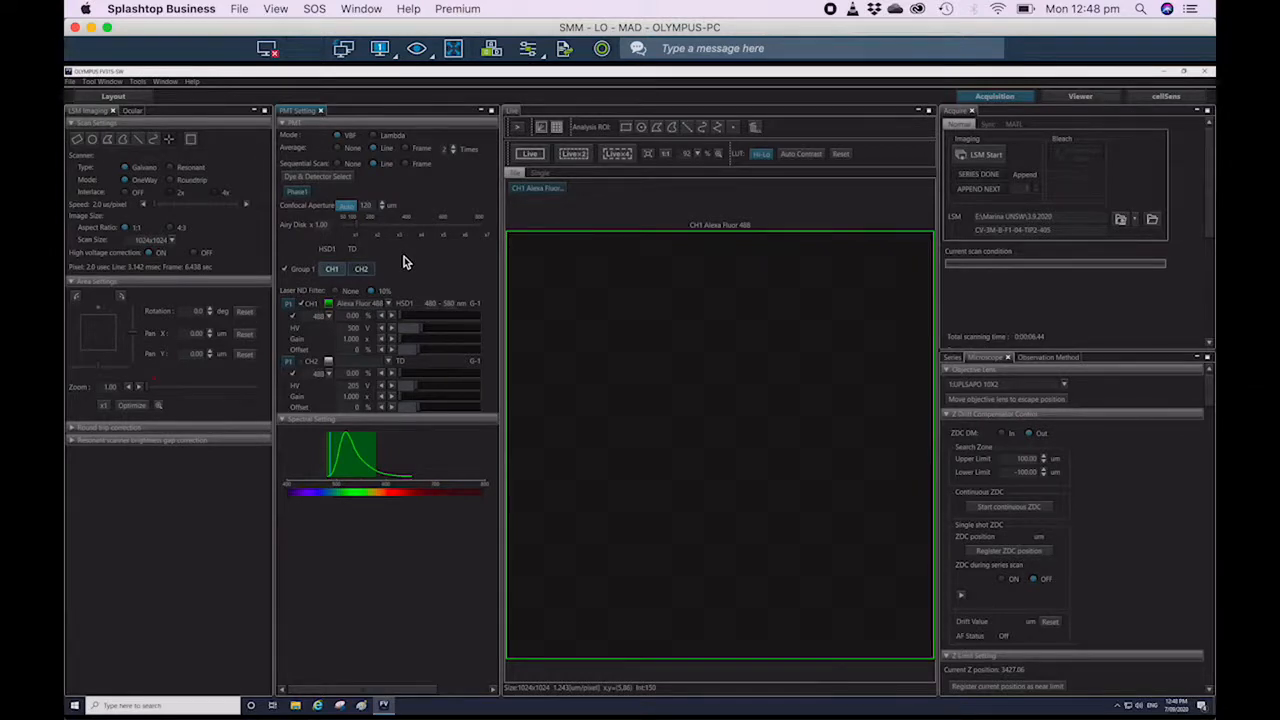
mouse_move(376, 298)
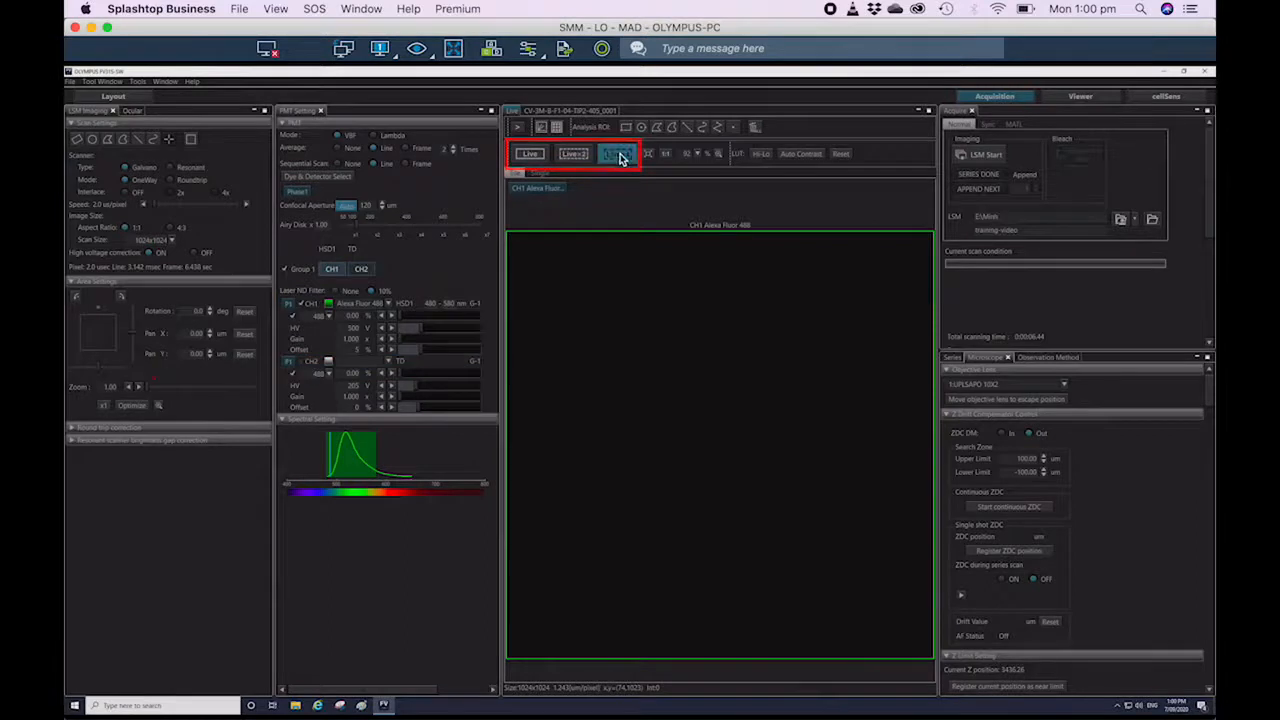
left_click(620, 152)
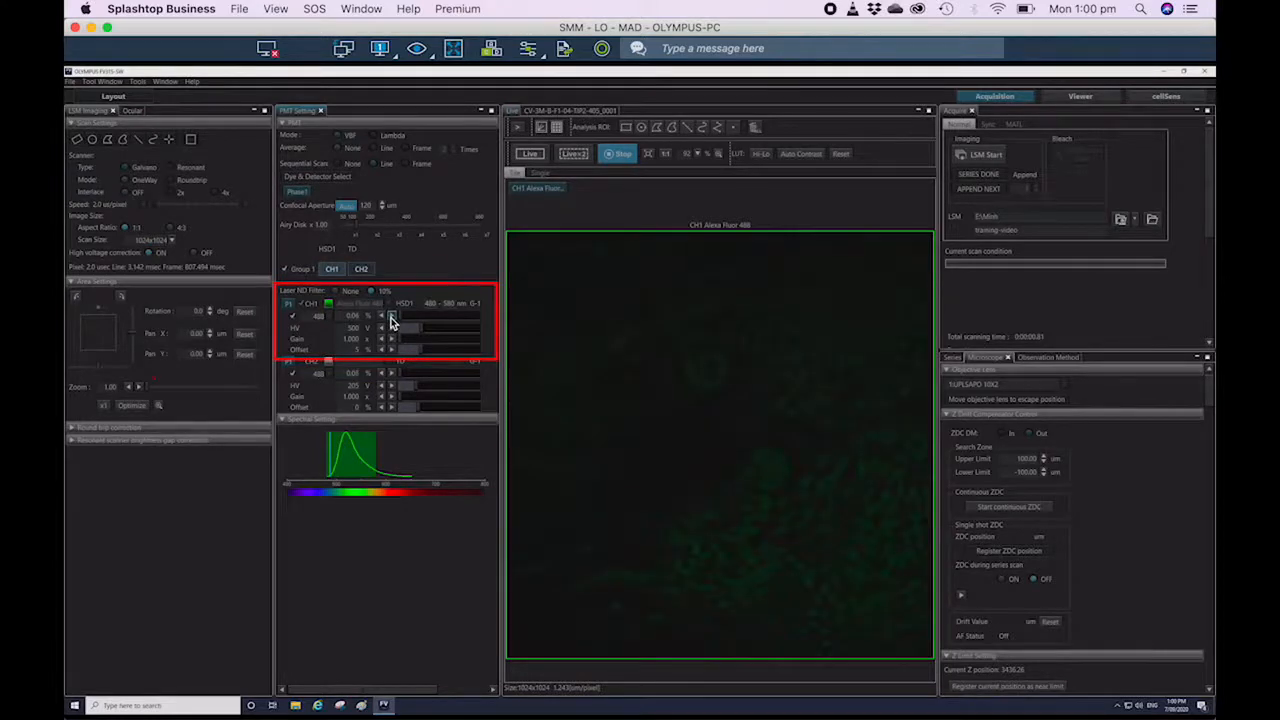
left_click(762, 152)
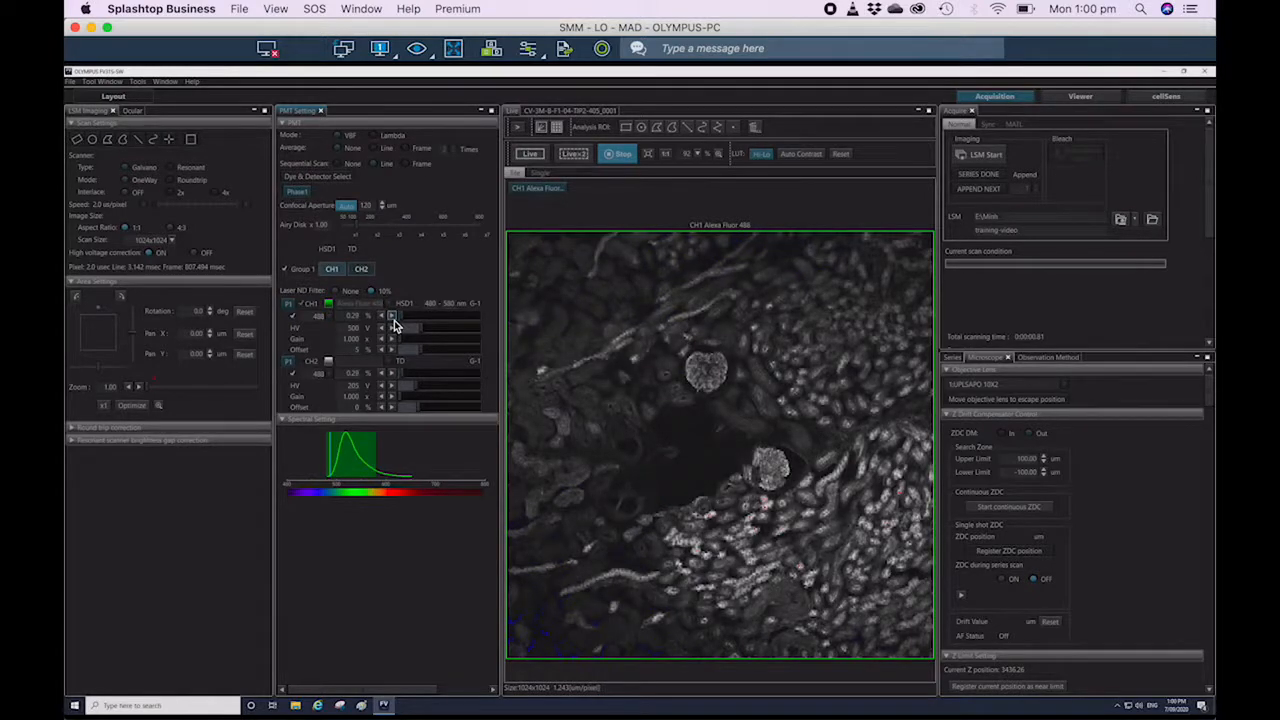
left_click(572, 152)
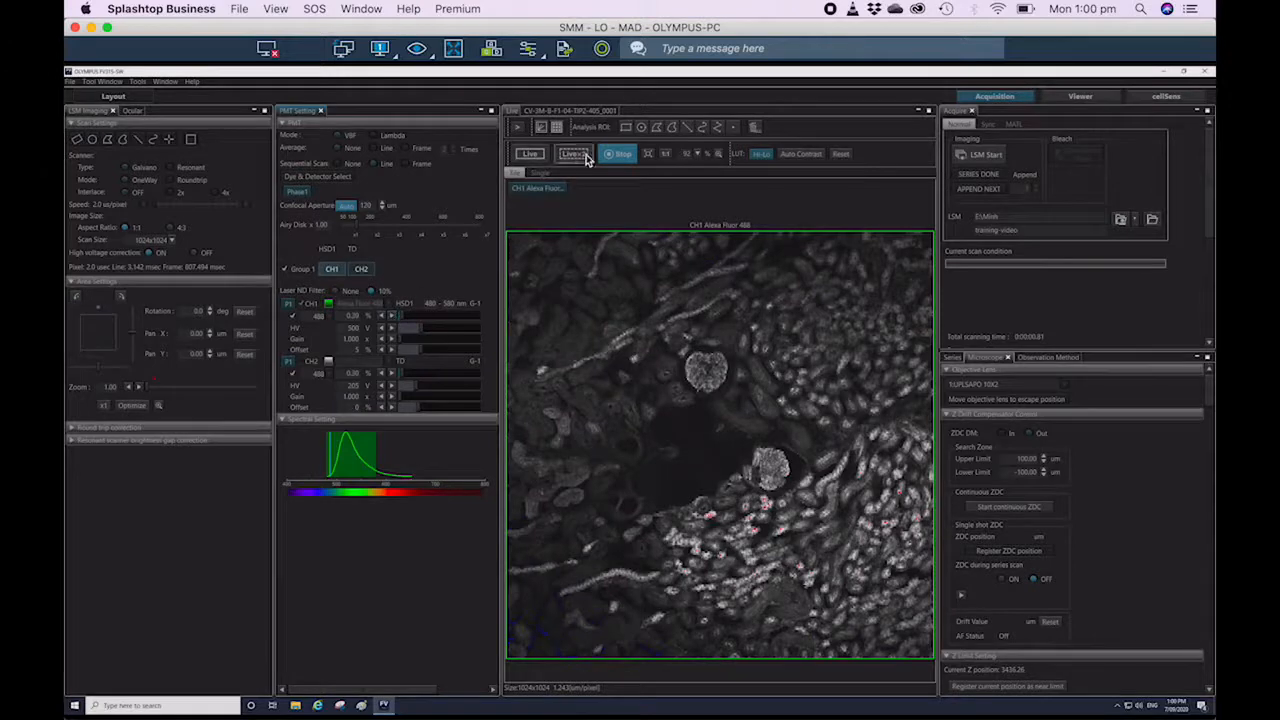
Step: Turn off the Hi-Lo LUT to show green, then choose the save folder and sample file name
left_click(572, 152)
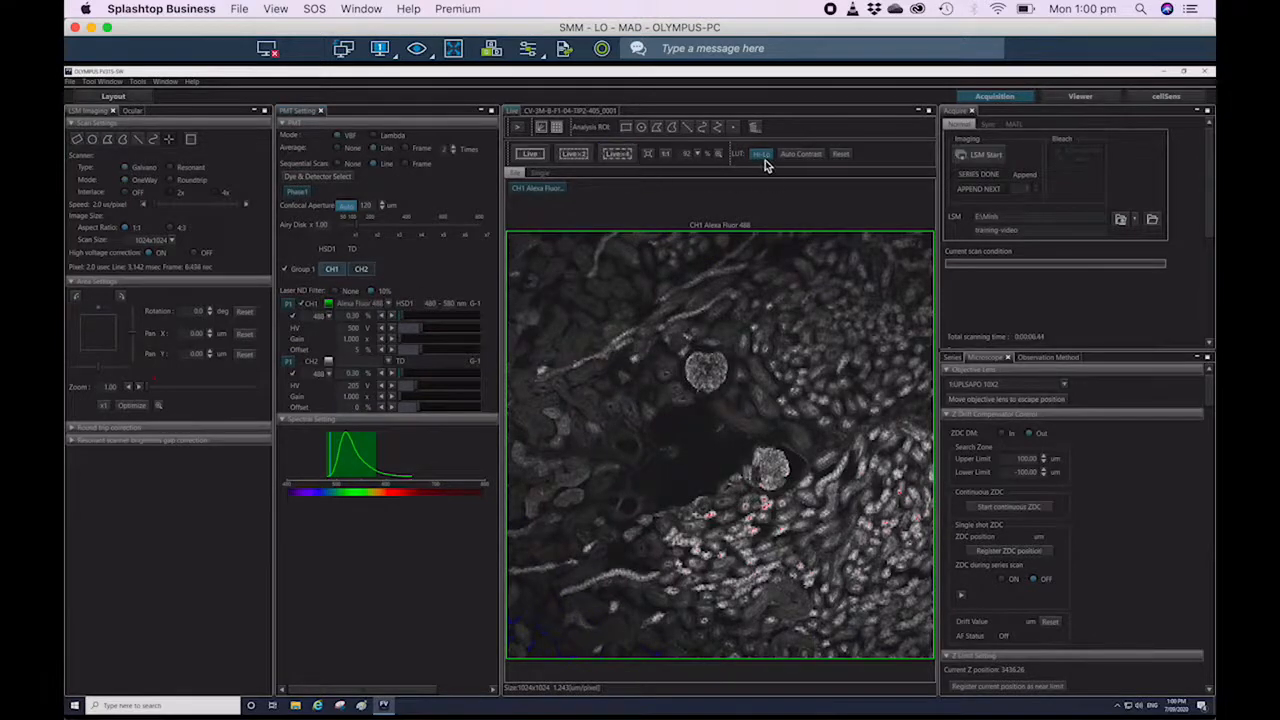
left_click(760, 152)
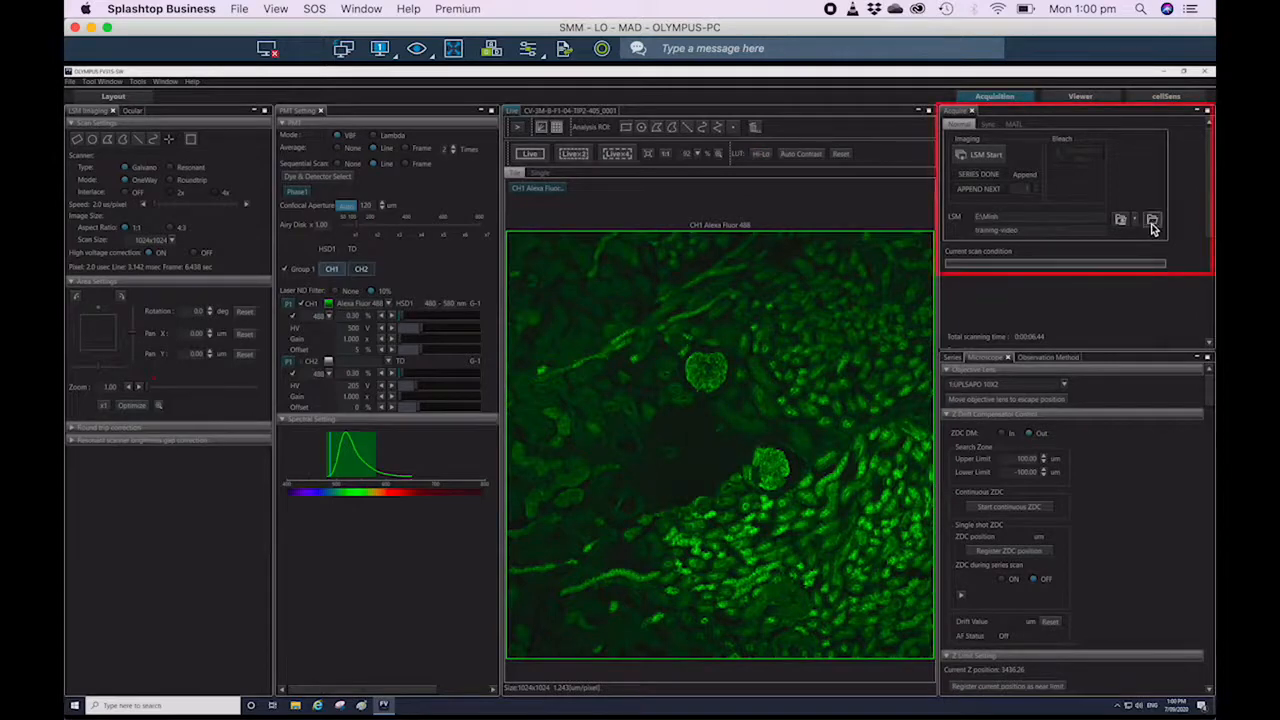
left_click(1152, 218)
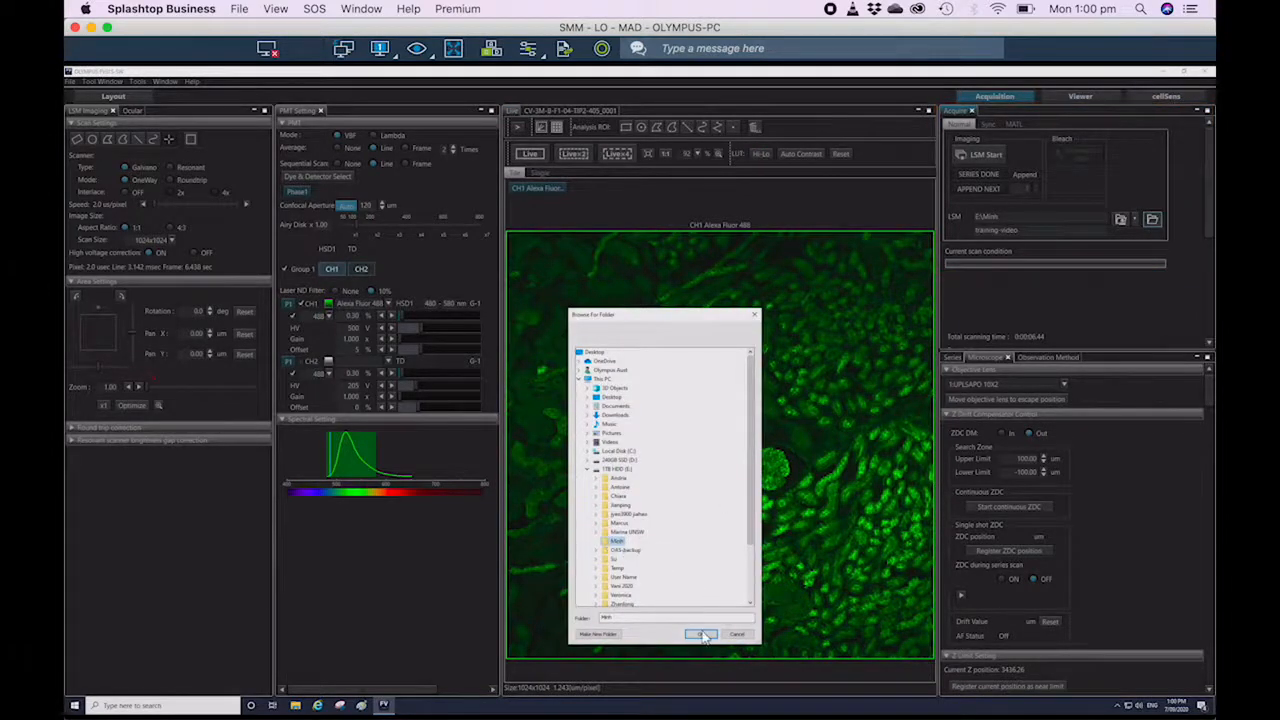
left_click(700, 634)
type("kidney-samp")
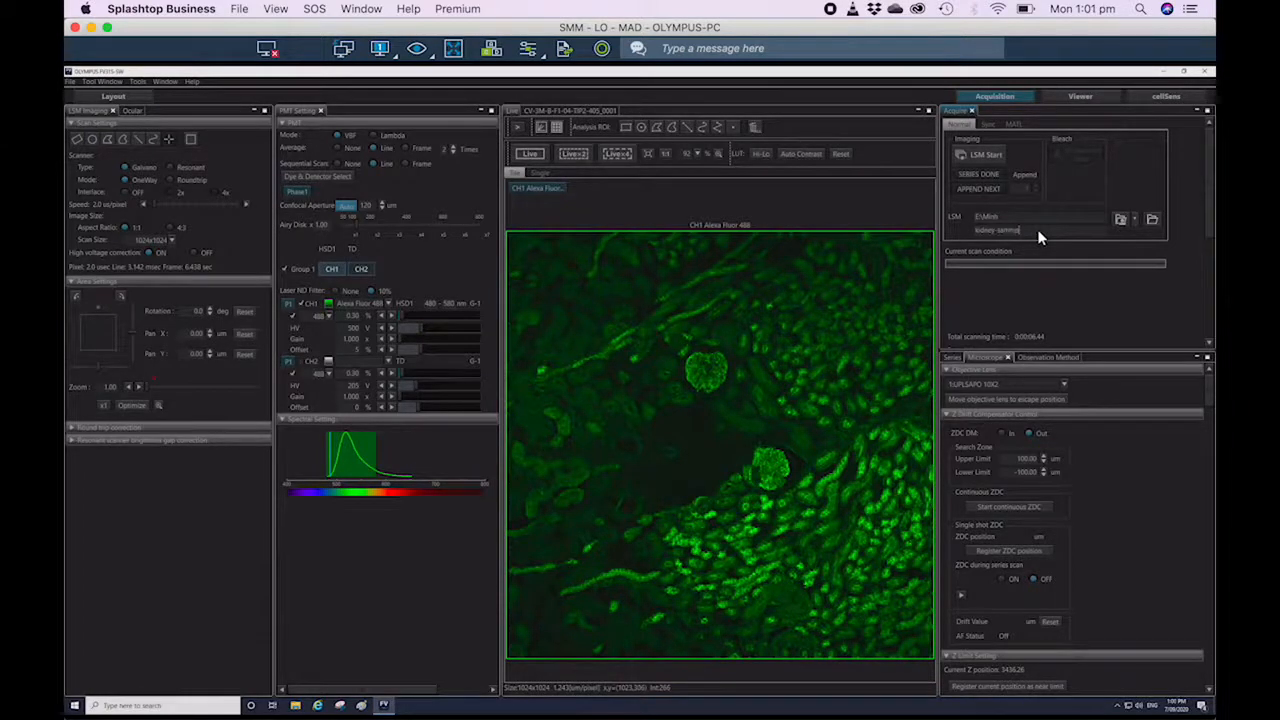
left_click(984, 154)
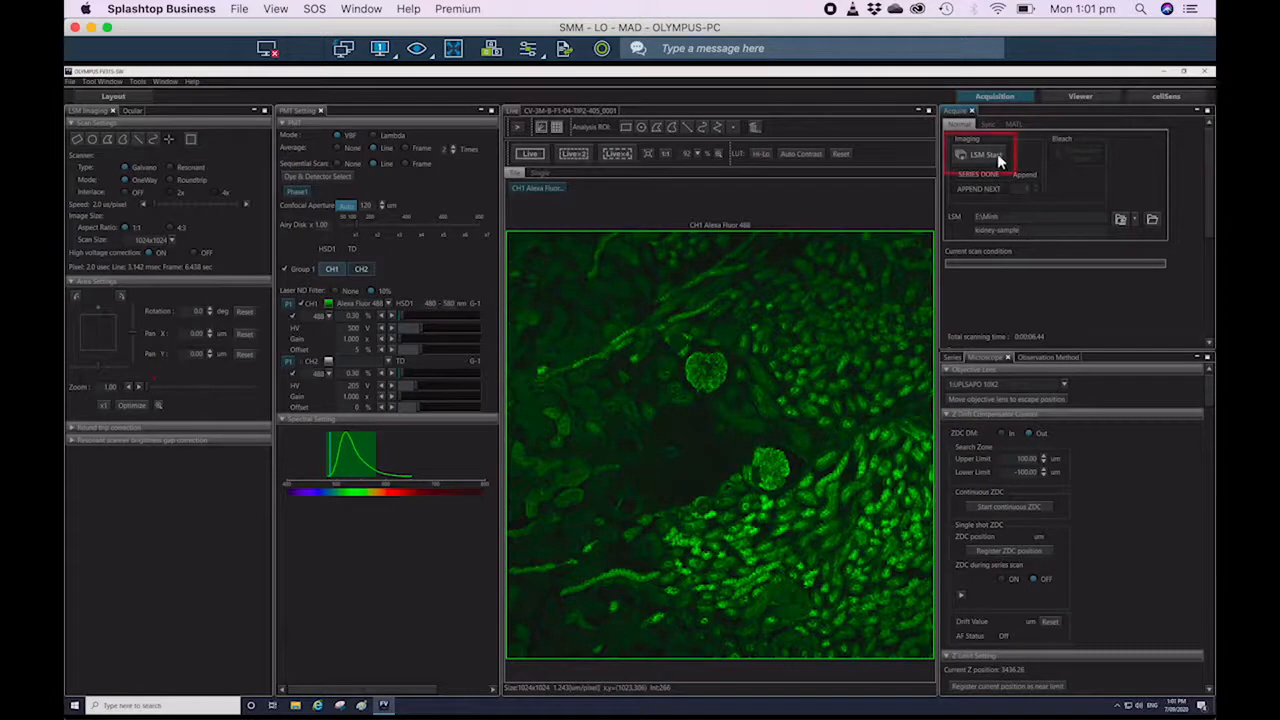
Step: Acquire a single confocal image of the tissue with LSM Start
left_click(982, 156)
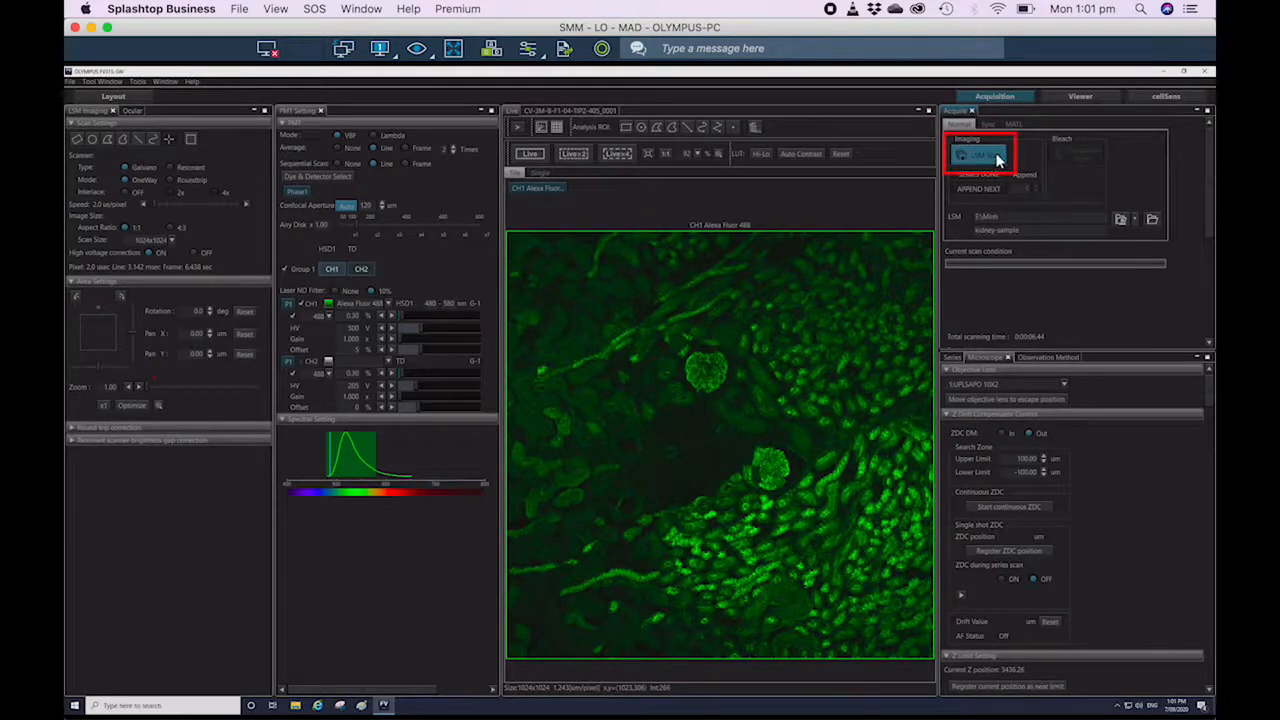
left_click(982, 154)
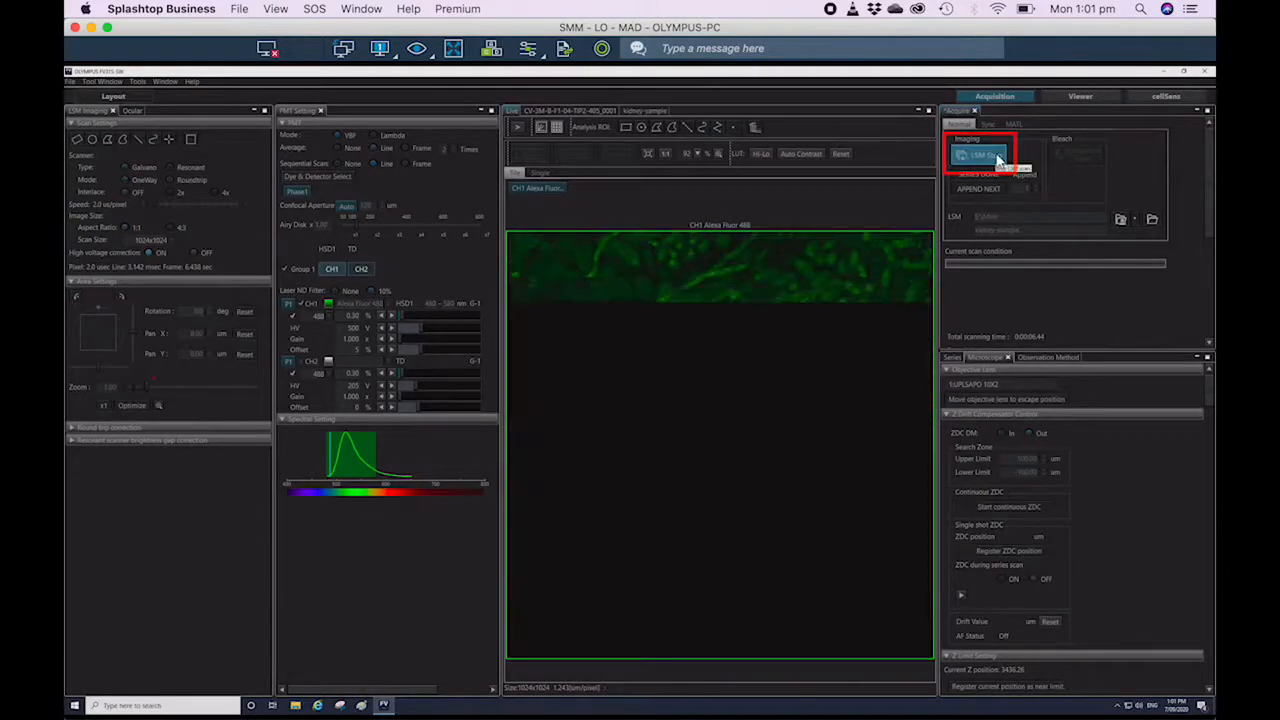
left_click(982, 154)
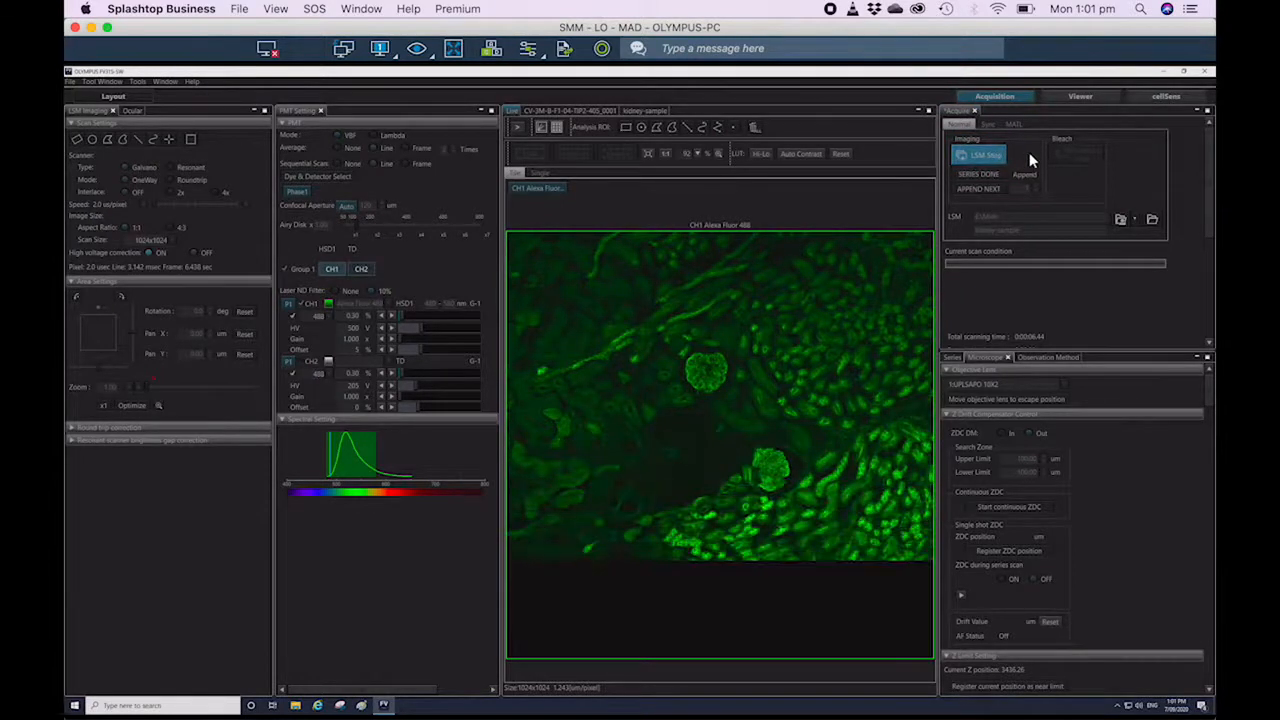
left_click(984, 156)
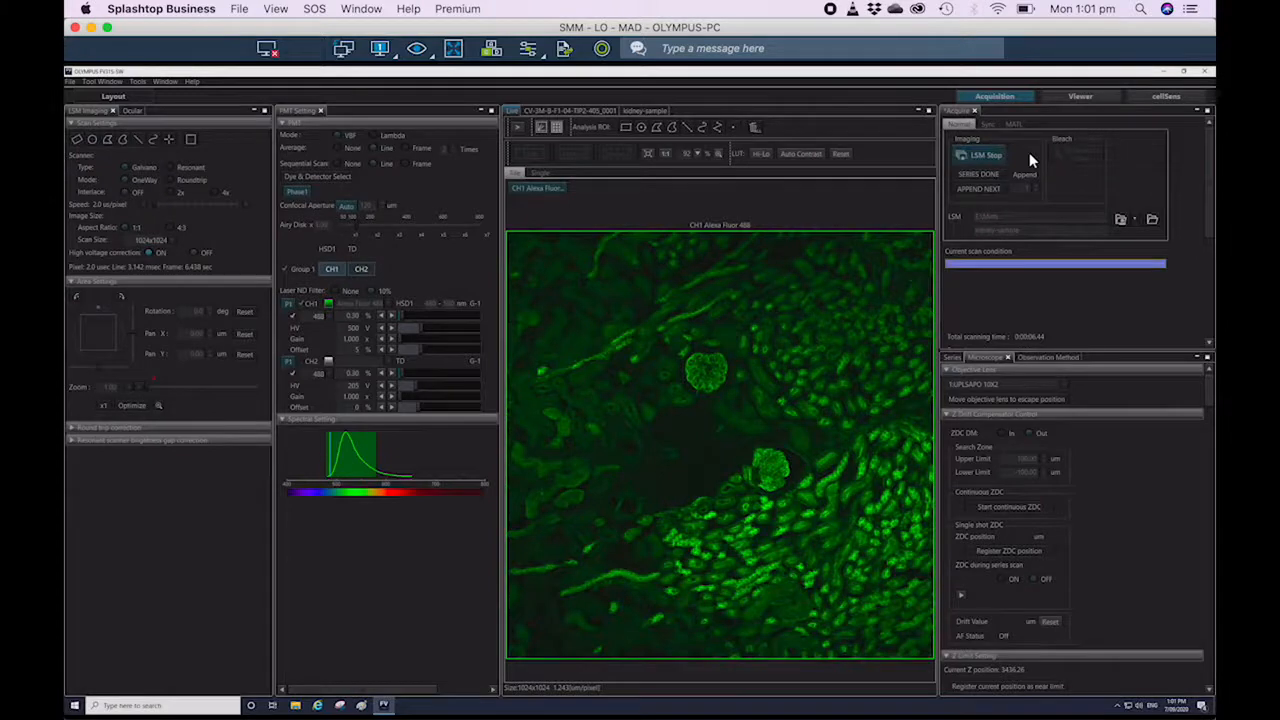
left_click(984, 154)
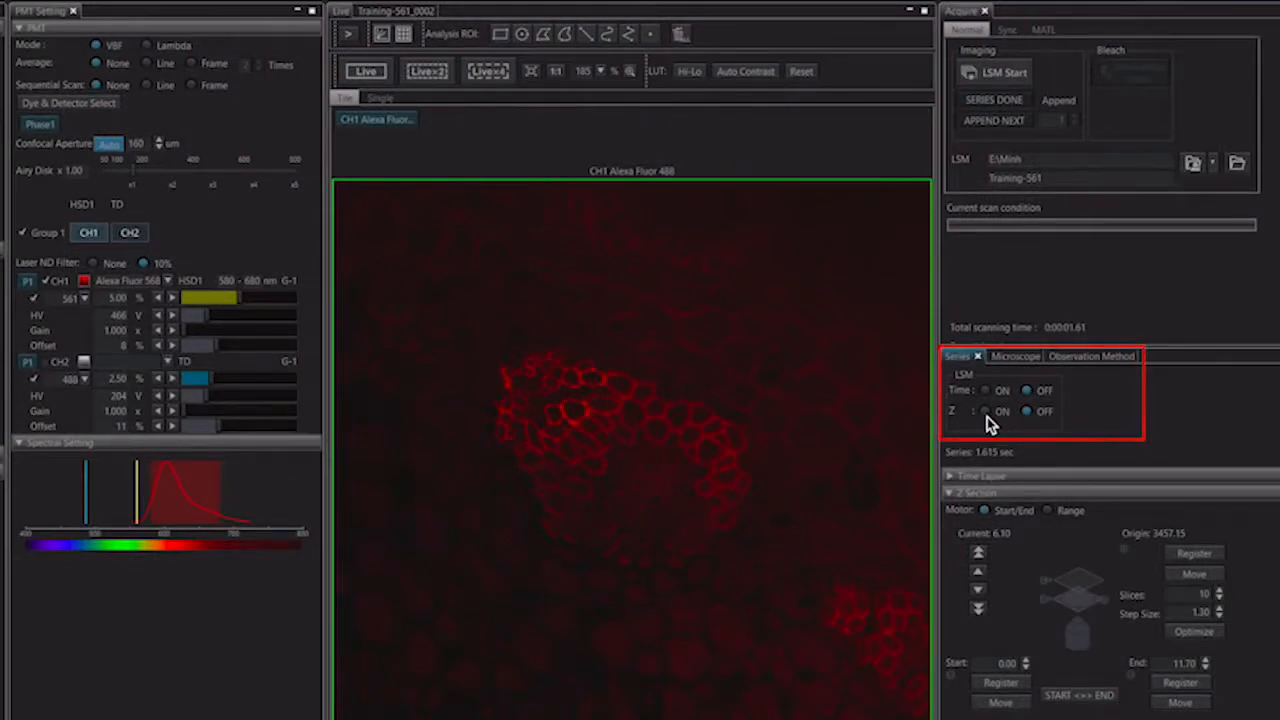
Step: Enable the Z-series, focus down through the sample in Focus x4 live and register the start depth
left_click(986, 412)
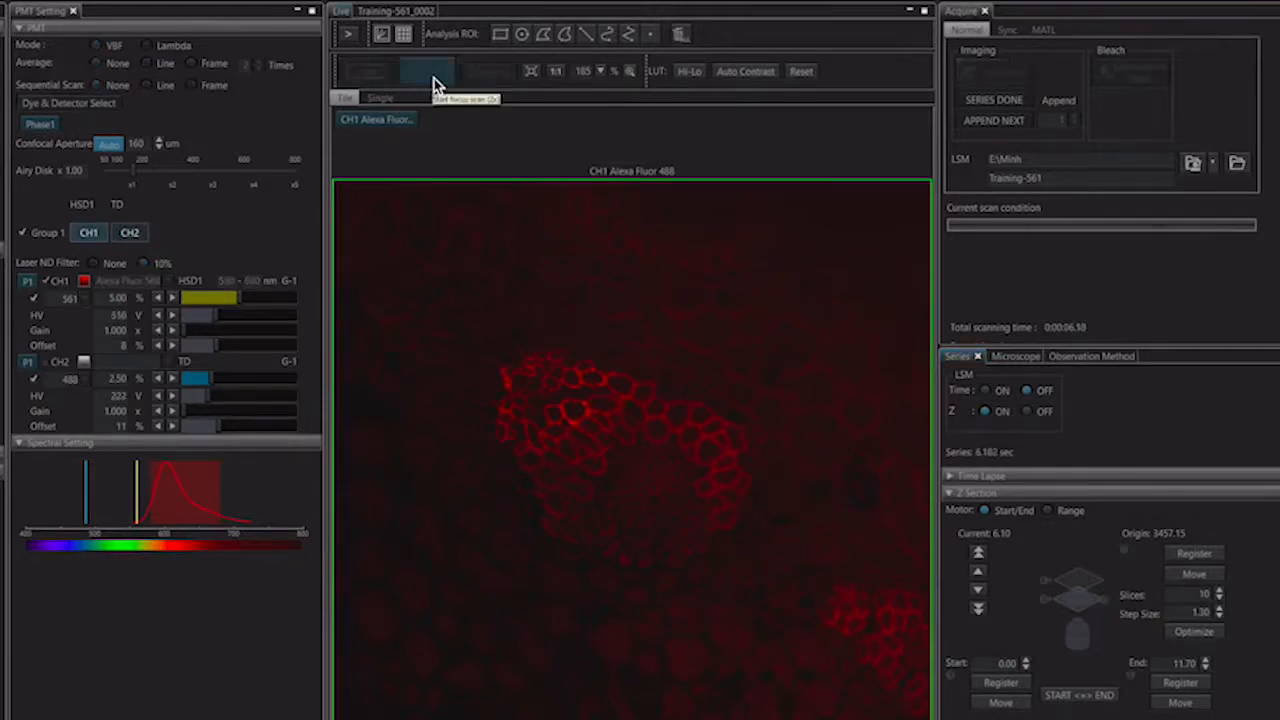
left_click(364, 72)
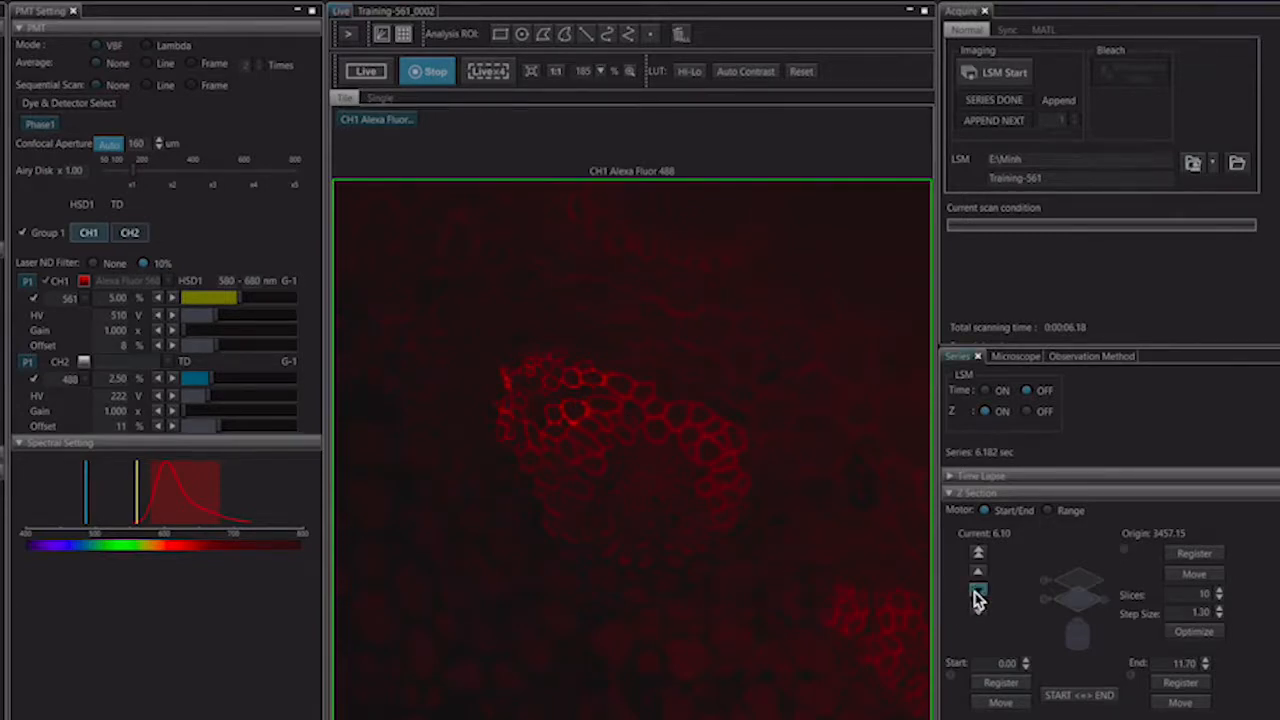
left_click(978, 588)
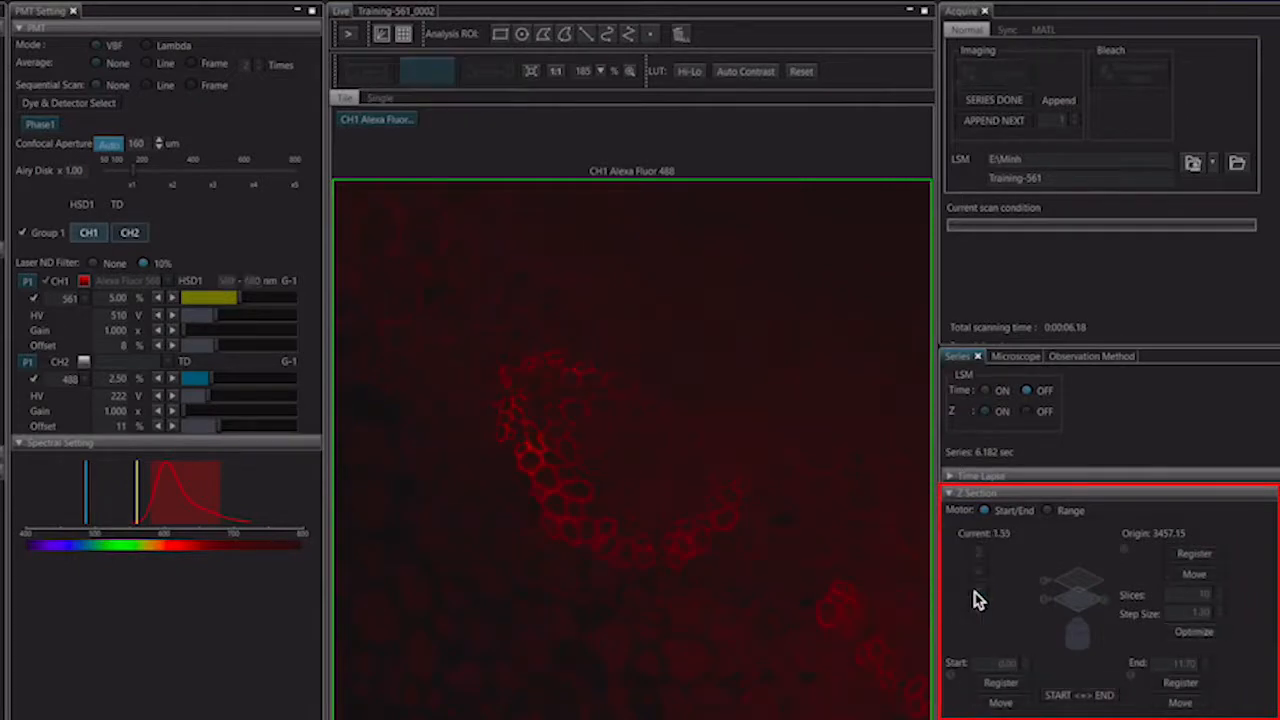
left_click(364, 72)
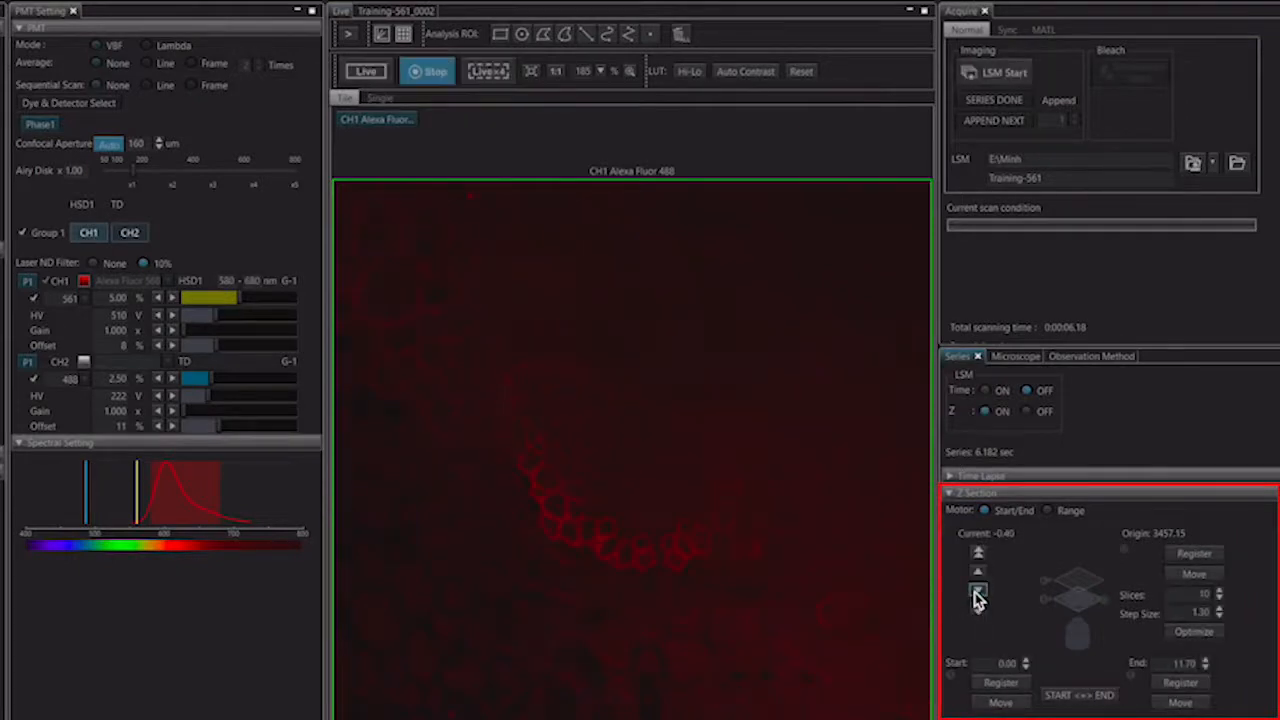
left_click(978, 592)
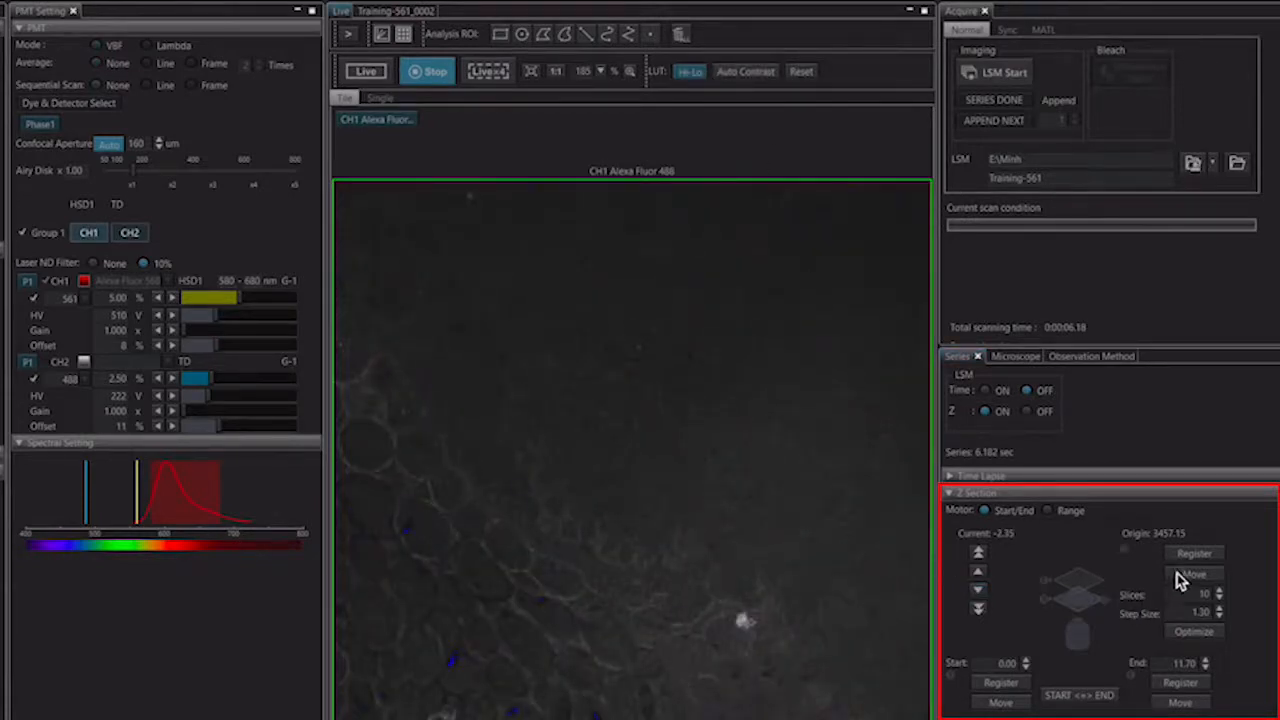
left_click(1194, 554)
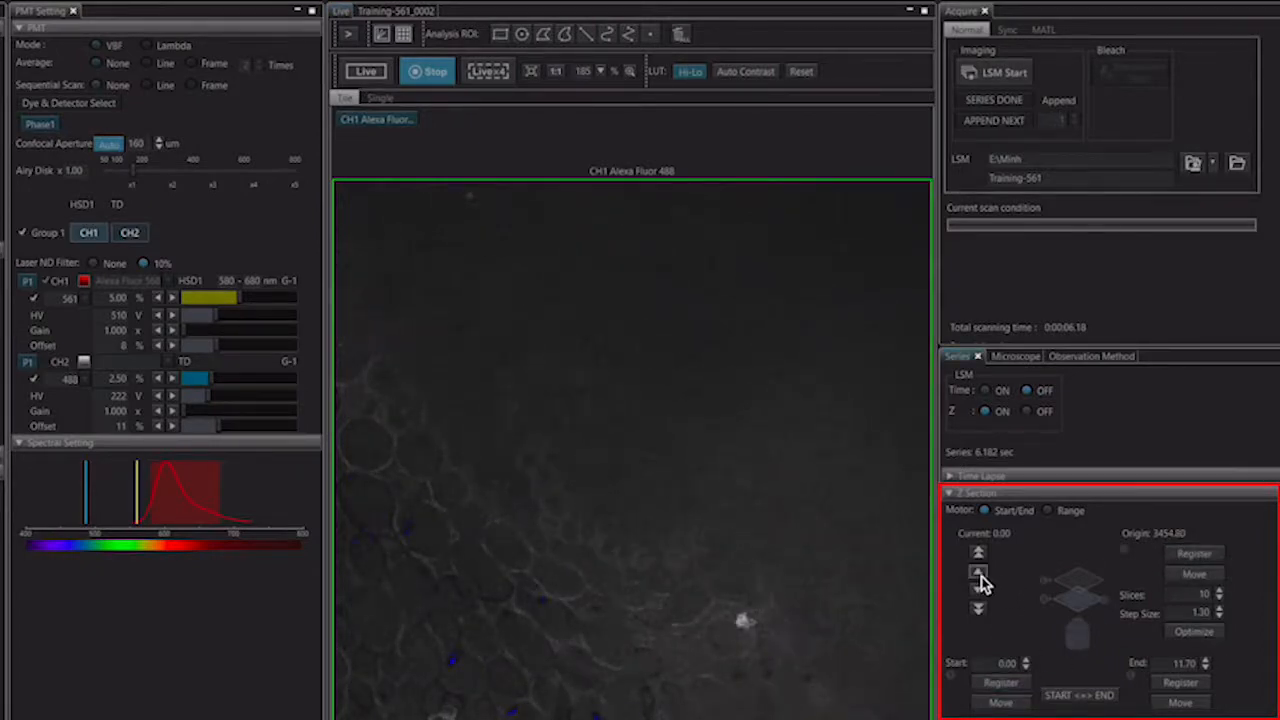
Step: Step the focus back up through the sample toward the stack's end position
left_click(976, 572)
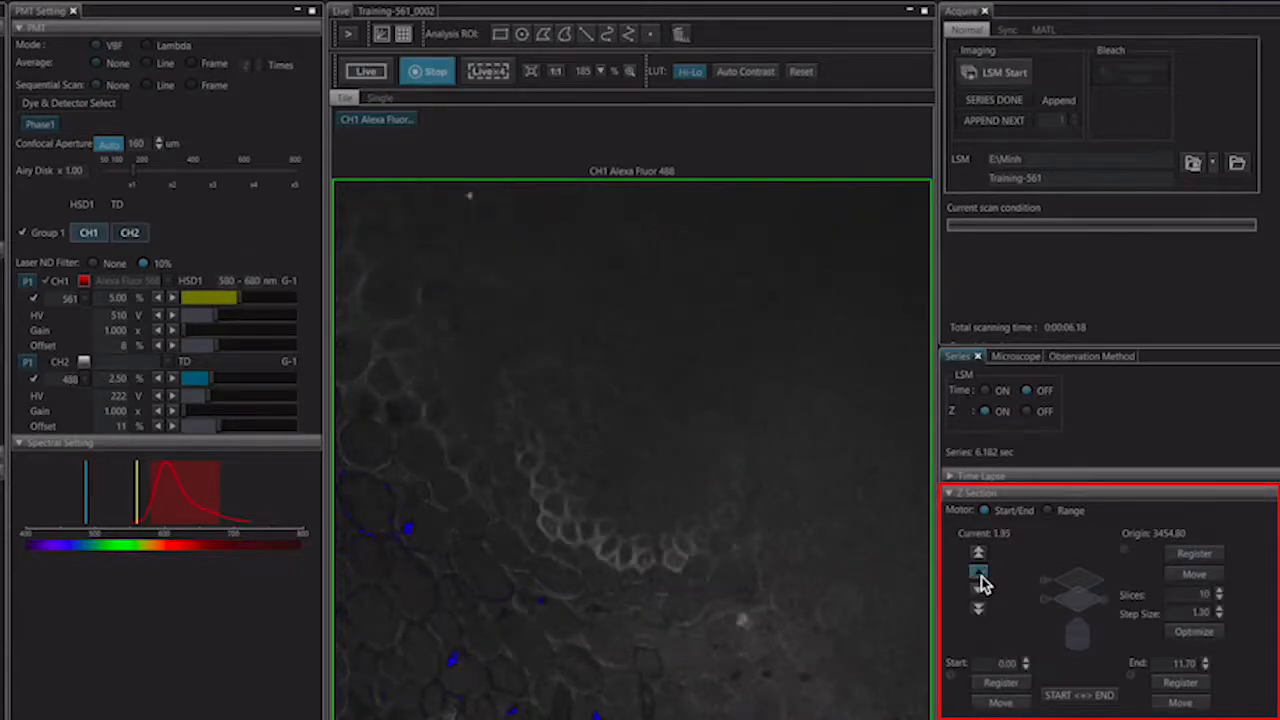
left_click(978, 572)
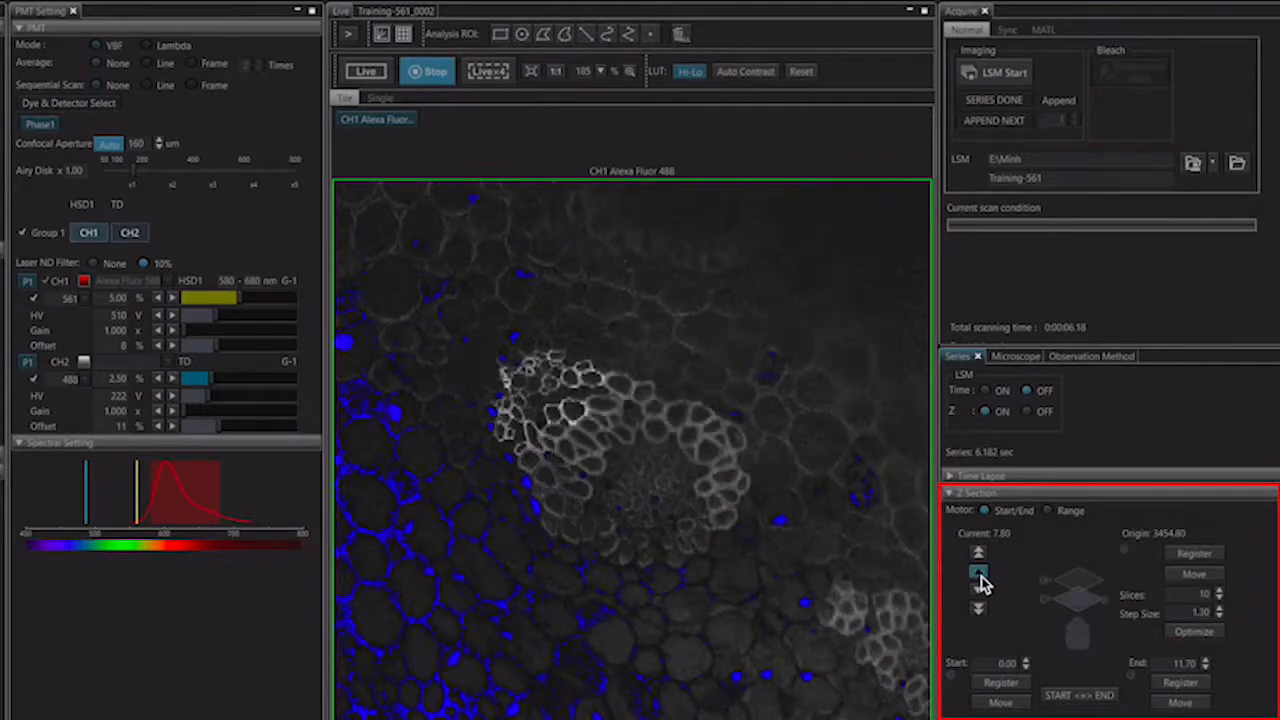
left_click(978, 572)
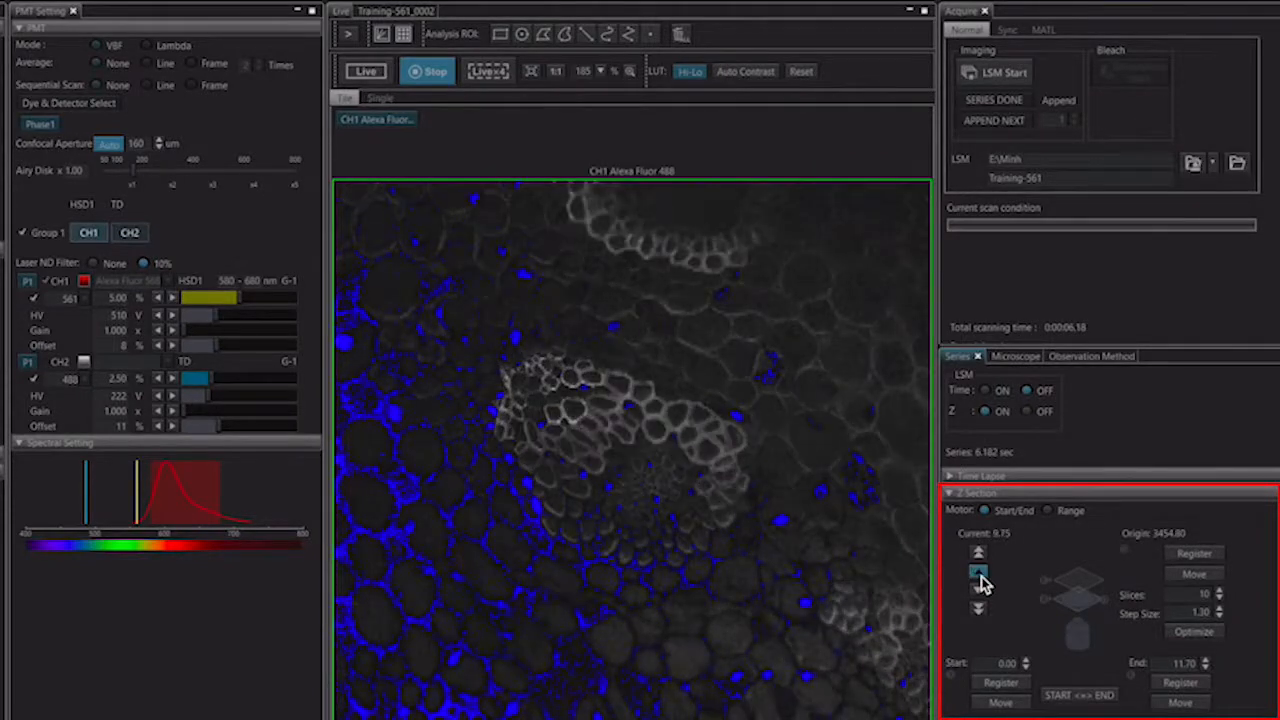
left_click(978, 572)
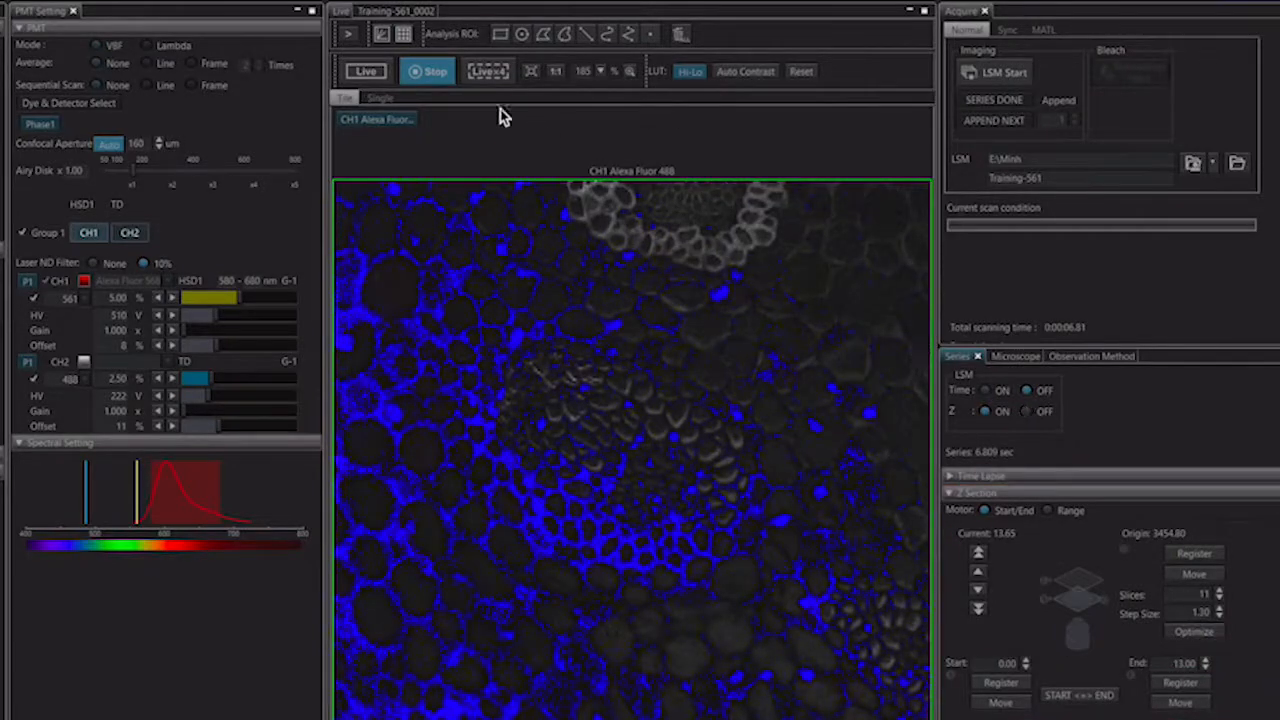
Step: Stop the live scan and acquire the 11-slice Z-stack between the registered depths
left_click(426, 72)
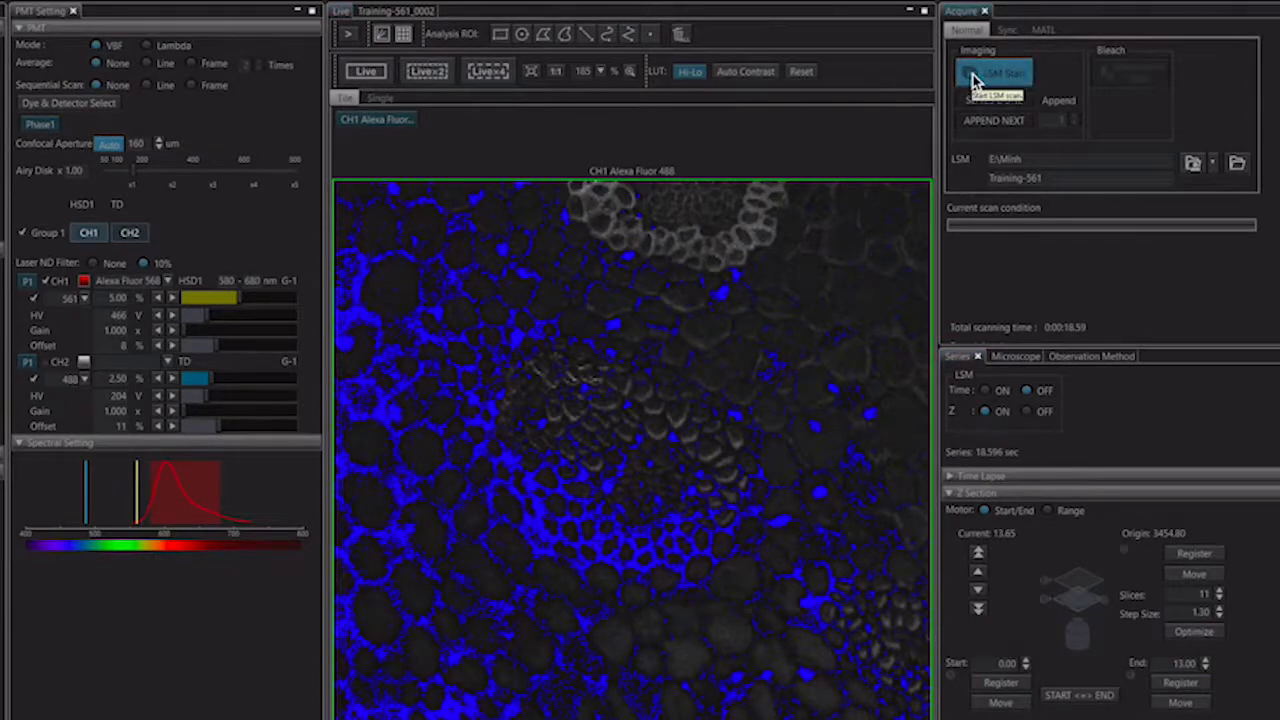
left_click(996, 72)
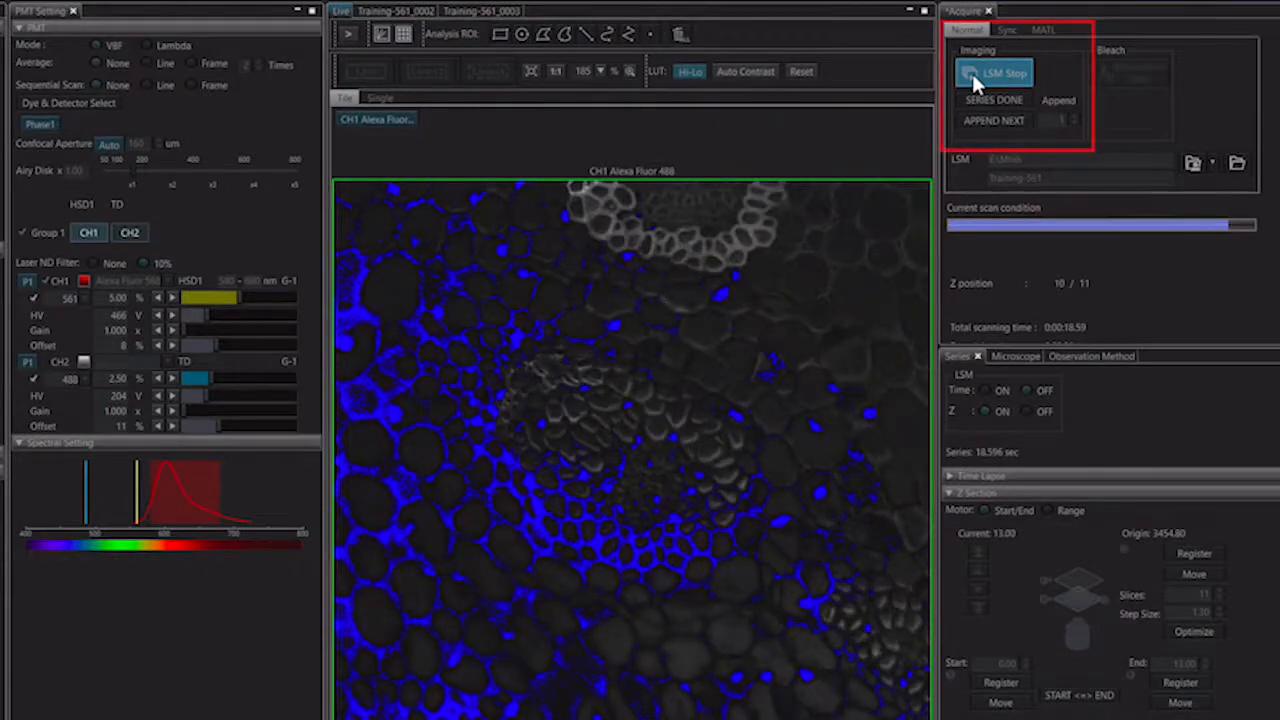
left_click(992, 72)
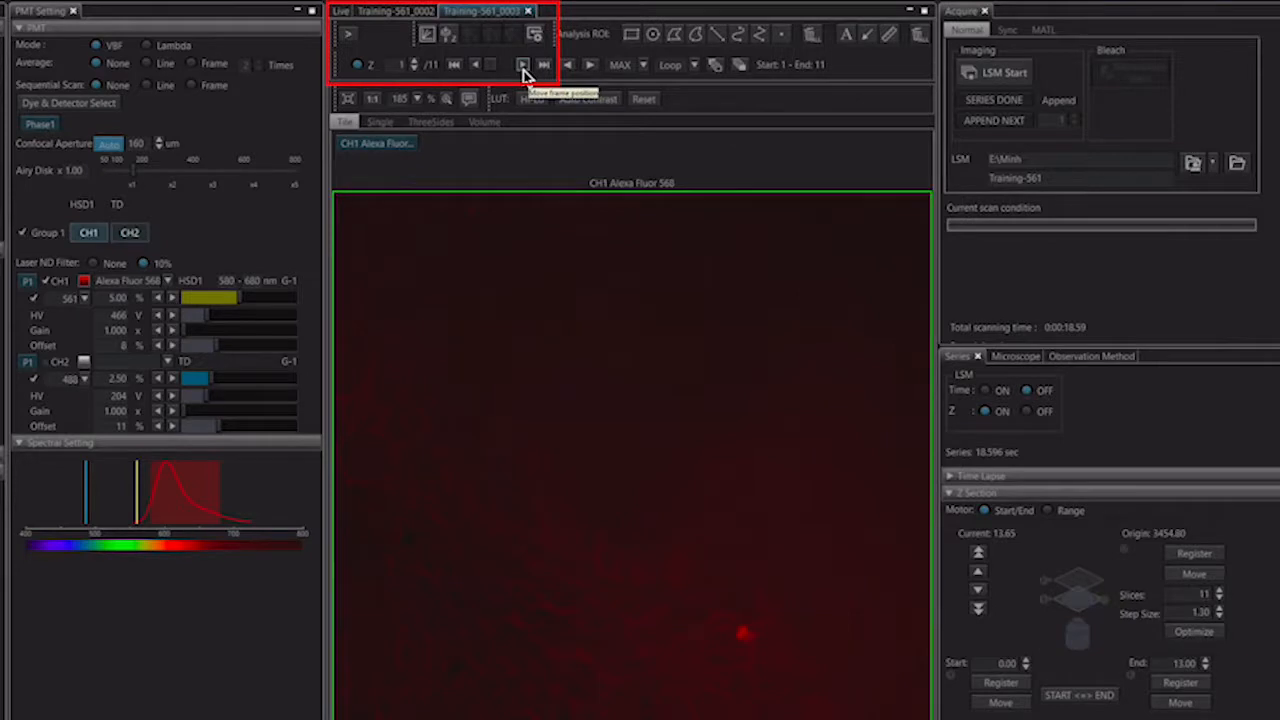
Step: Step through the captured Z-stack slice by slice with the frame position buttons
left_click(520, 64)
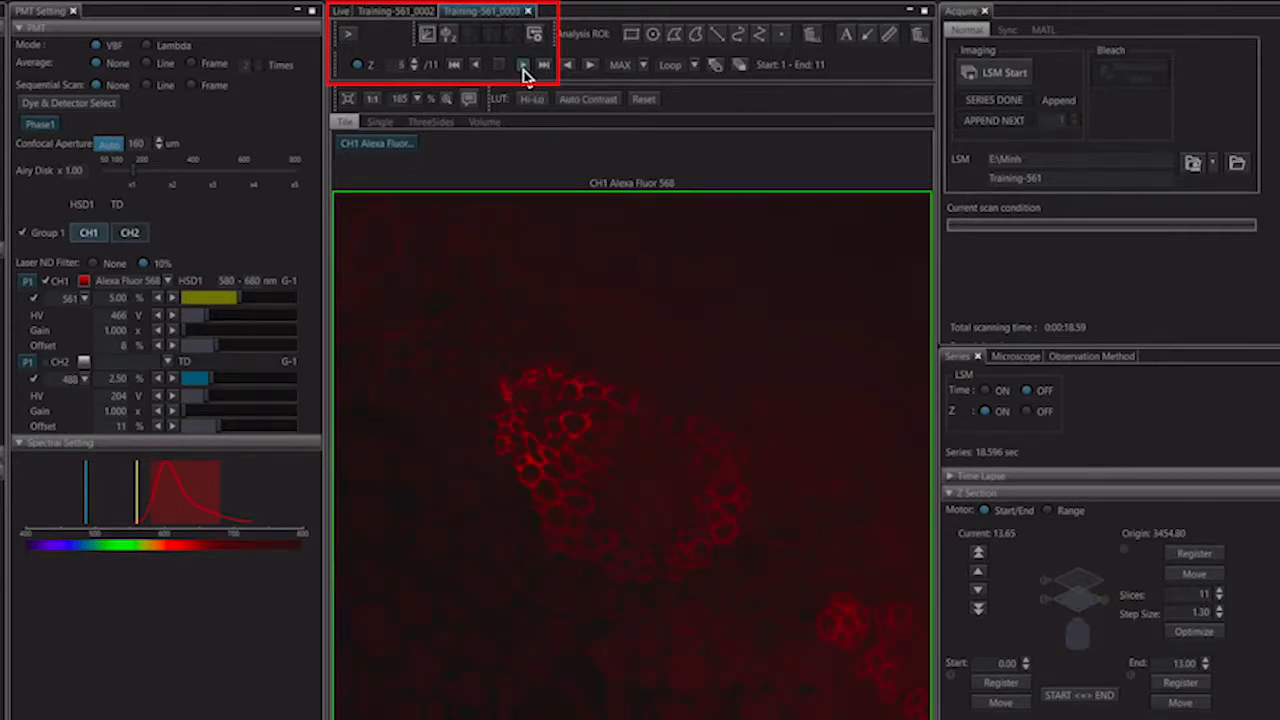
left_click(524, 64)
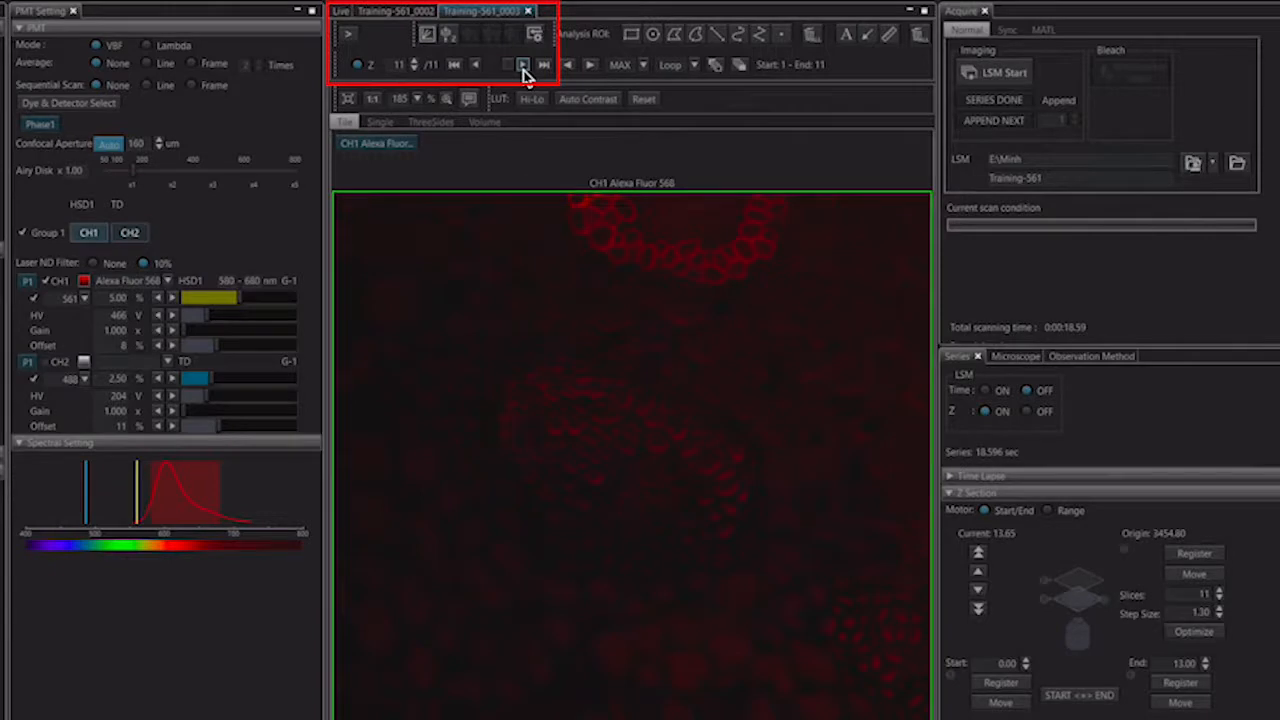
left_click(450, 32)
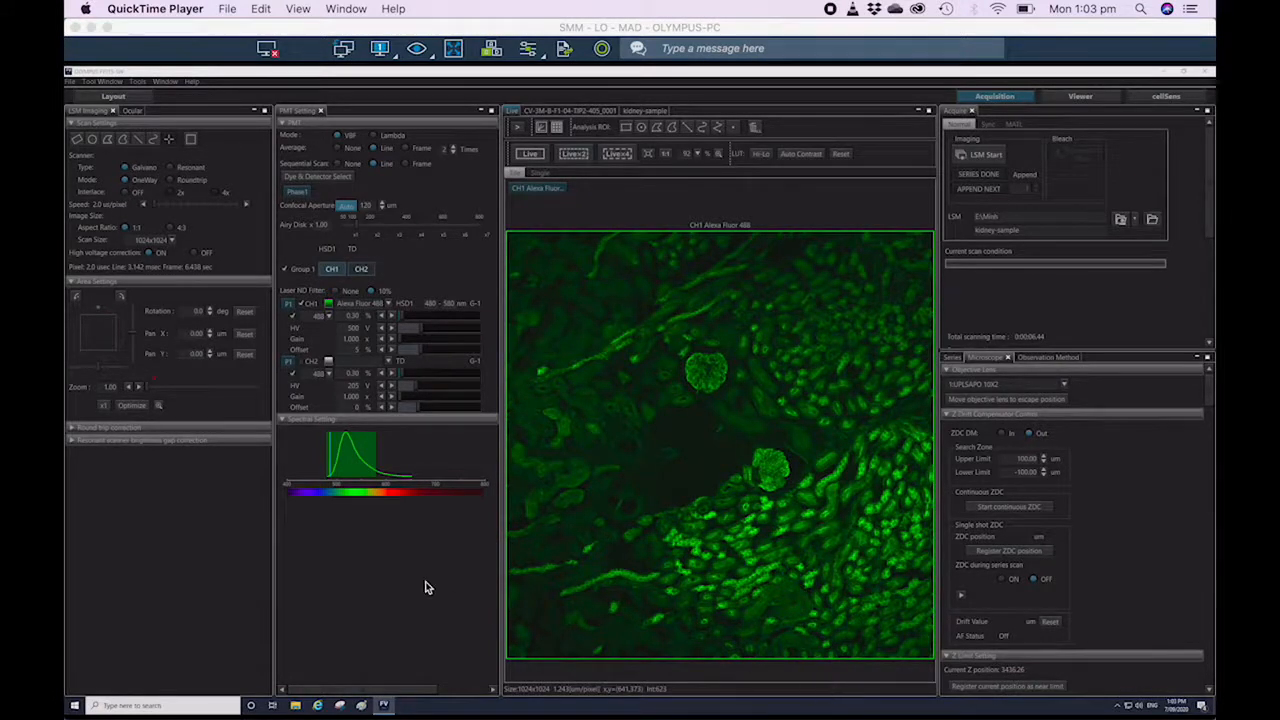
Step: Exit FluoView via File > Exit and confirm, returning to the remote Windows desktop
left_click(100, 72)
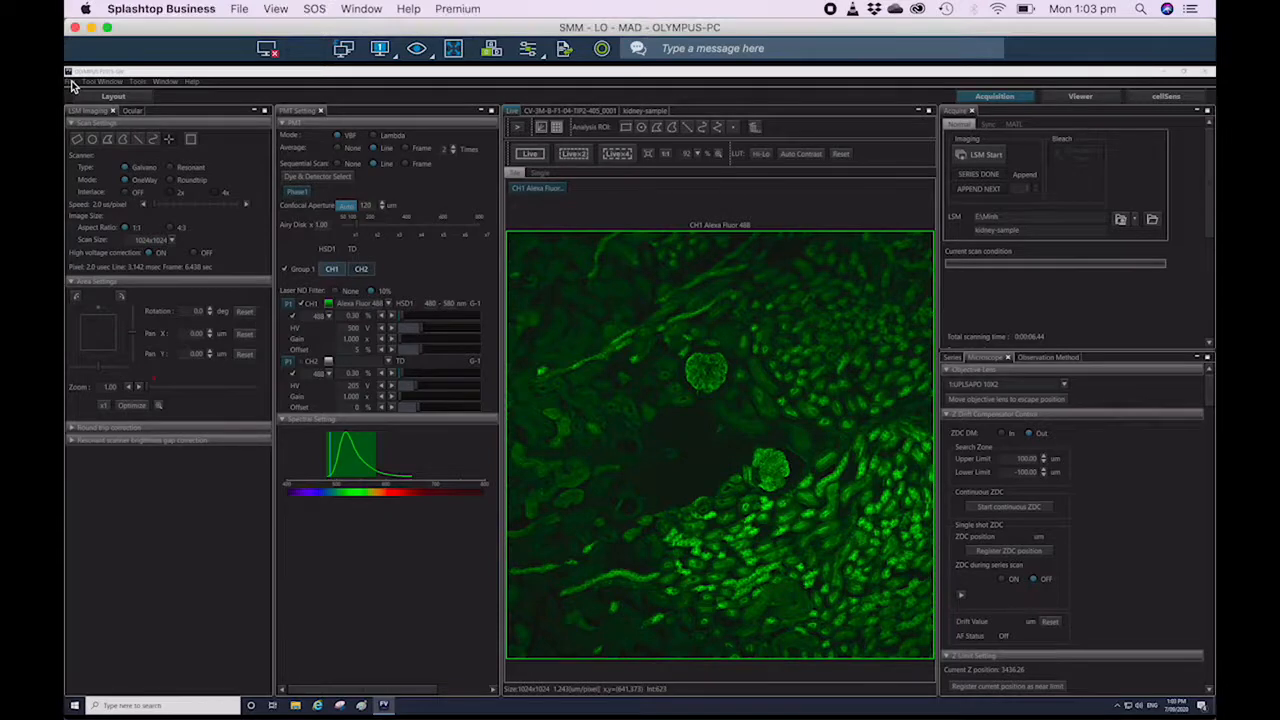
left_click(72, 82)
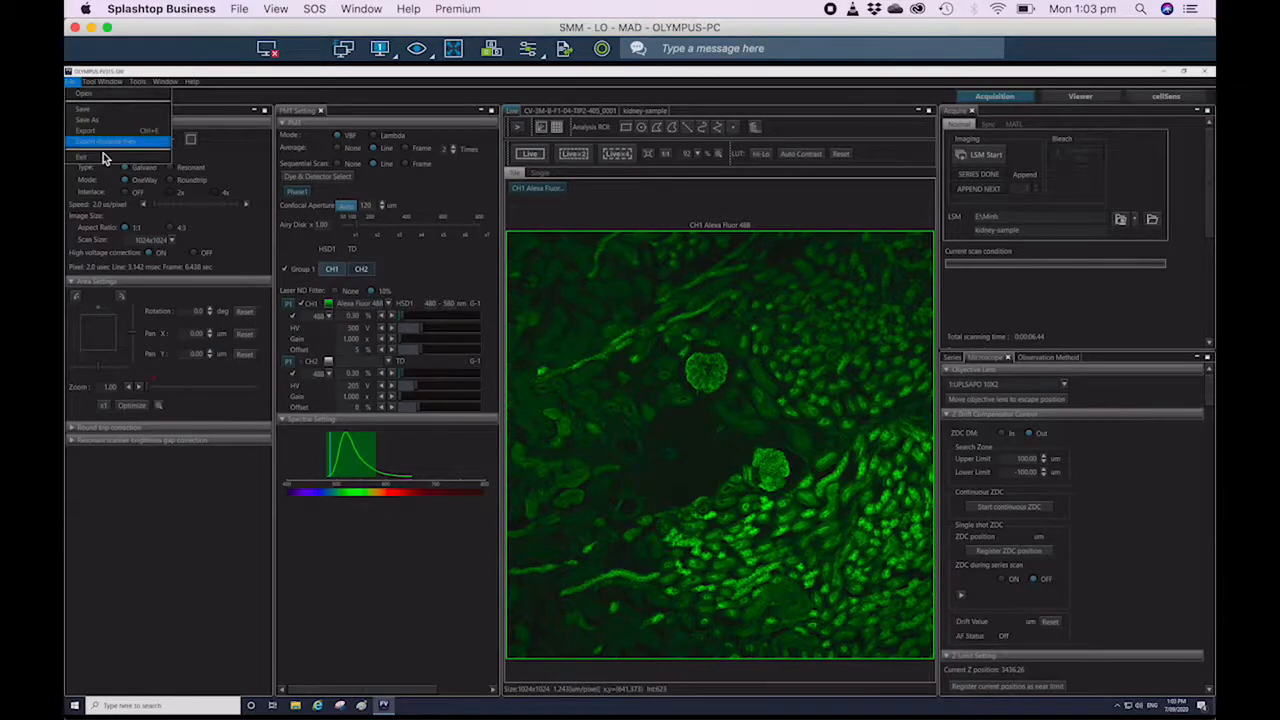
left_click(82, 156)
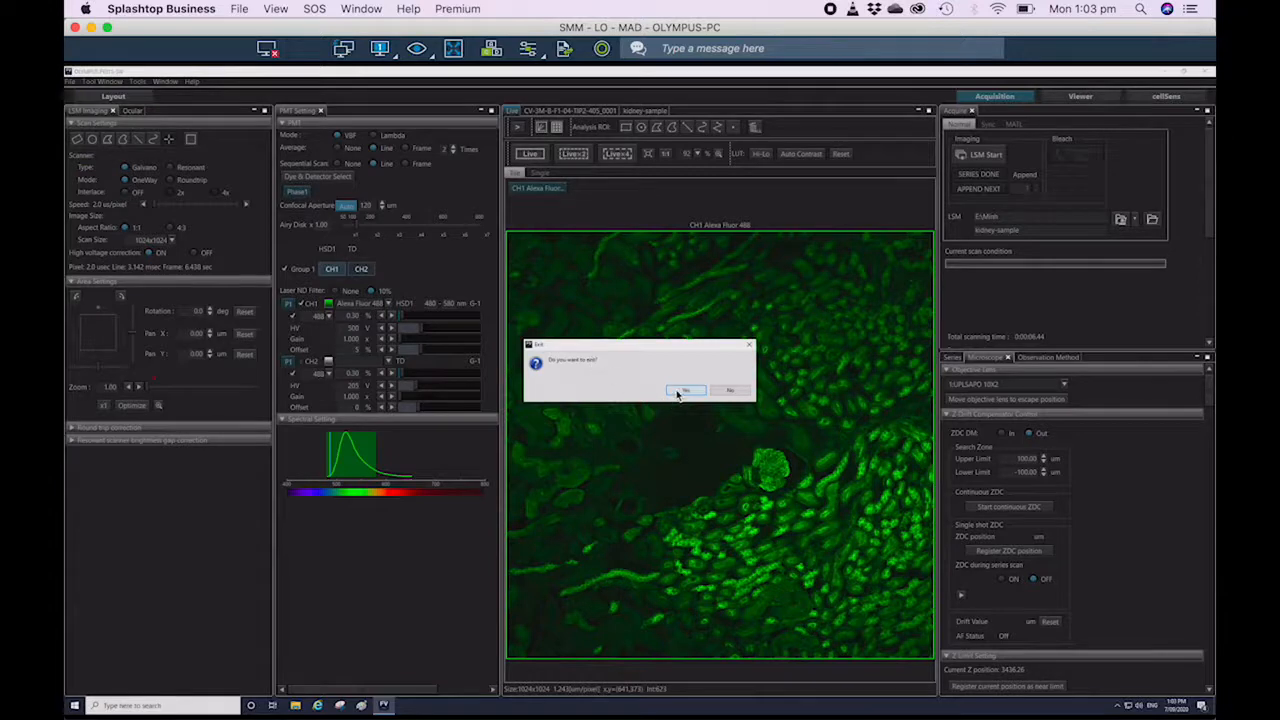
left_click(684, 390)
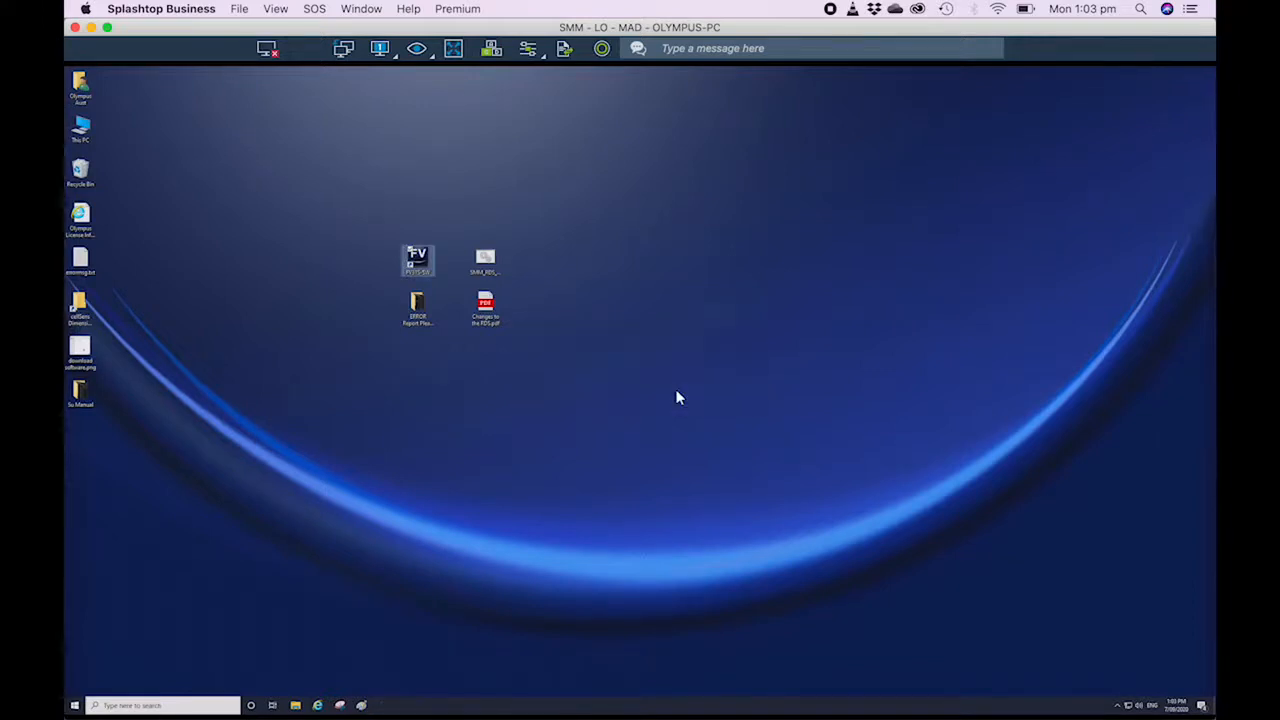
mouse_move(100, 684)
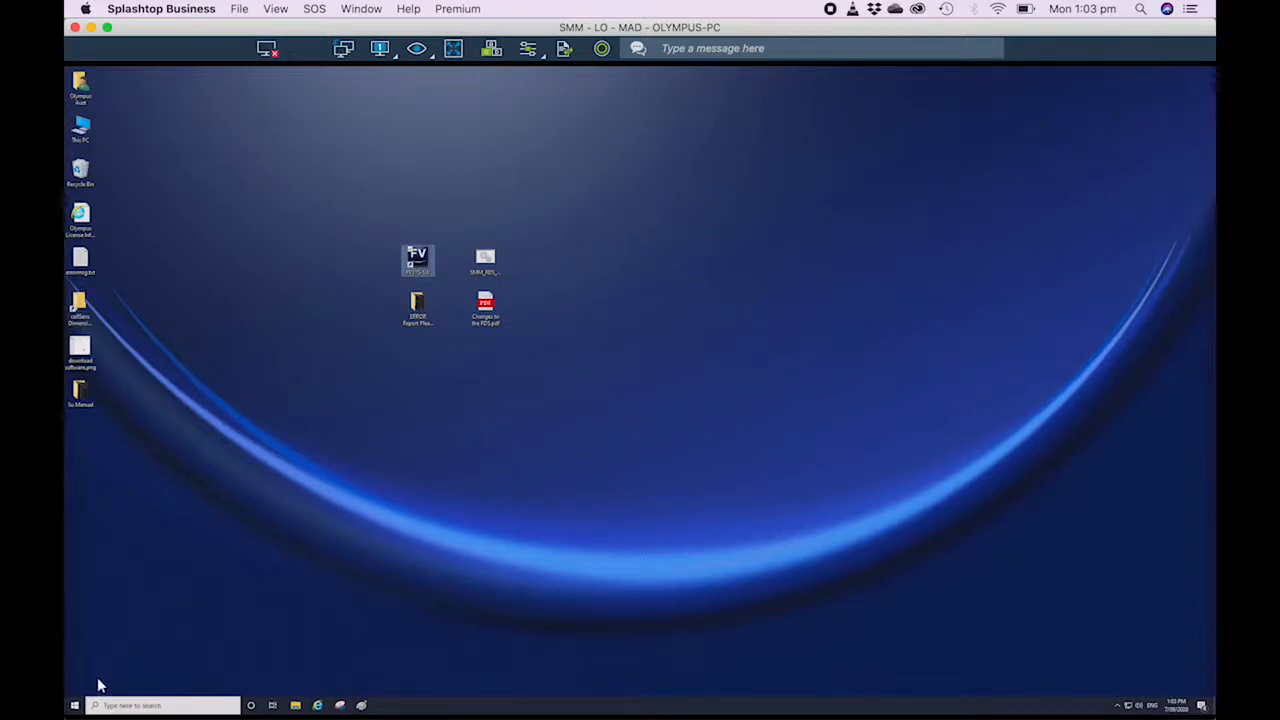
Step: Shut down the remote Windows 10 PC from the Start menu power options
left_click(76, 704)
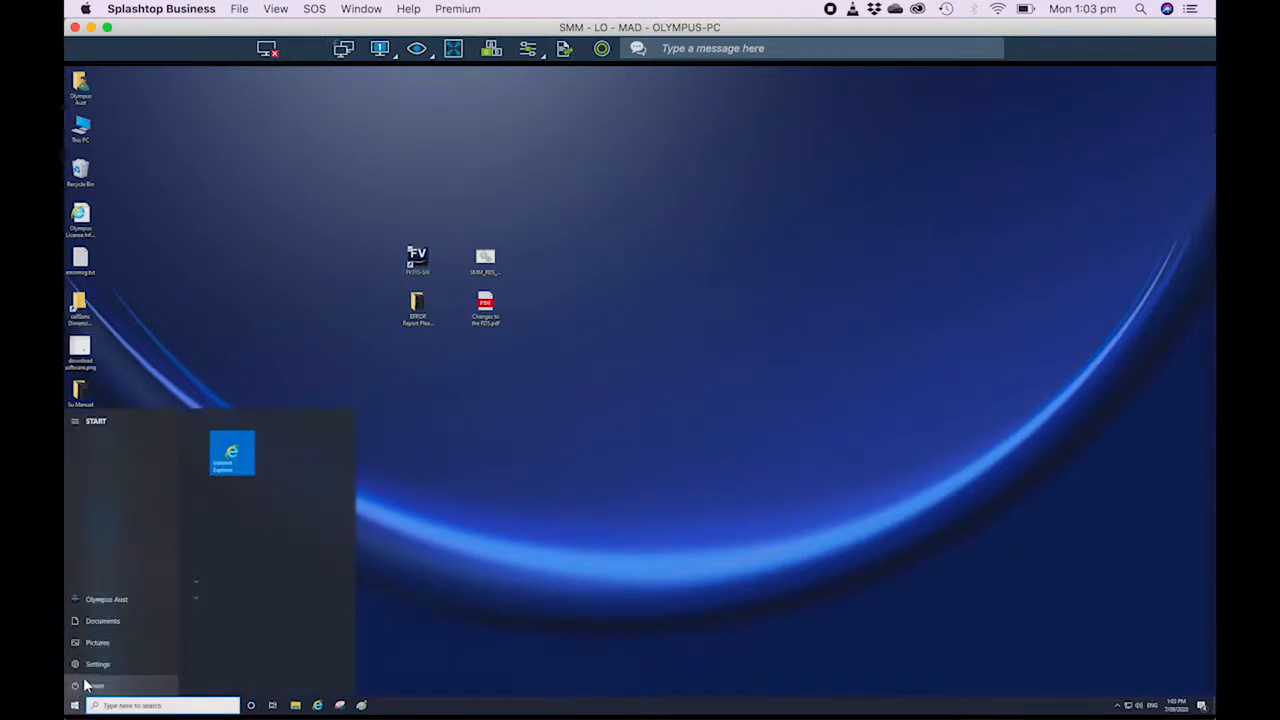
left_click(78, 684)
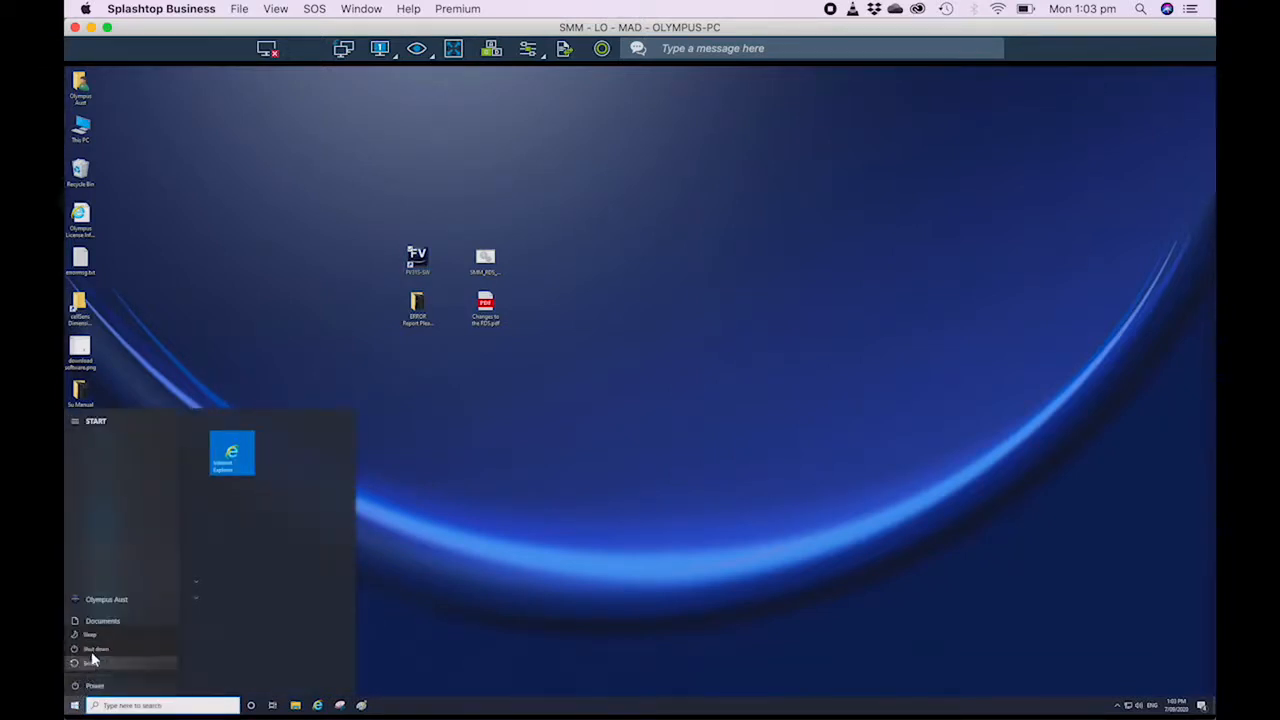
left_click(96, 648)
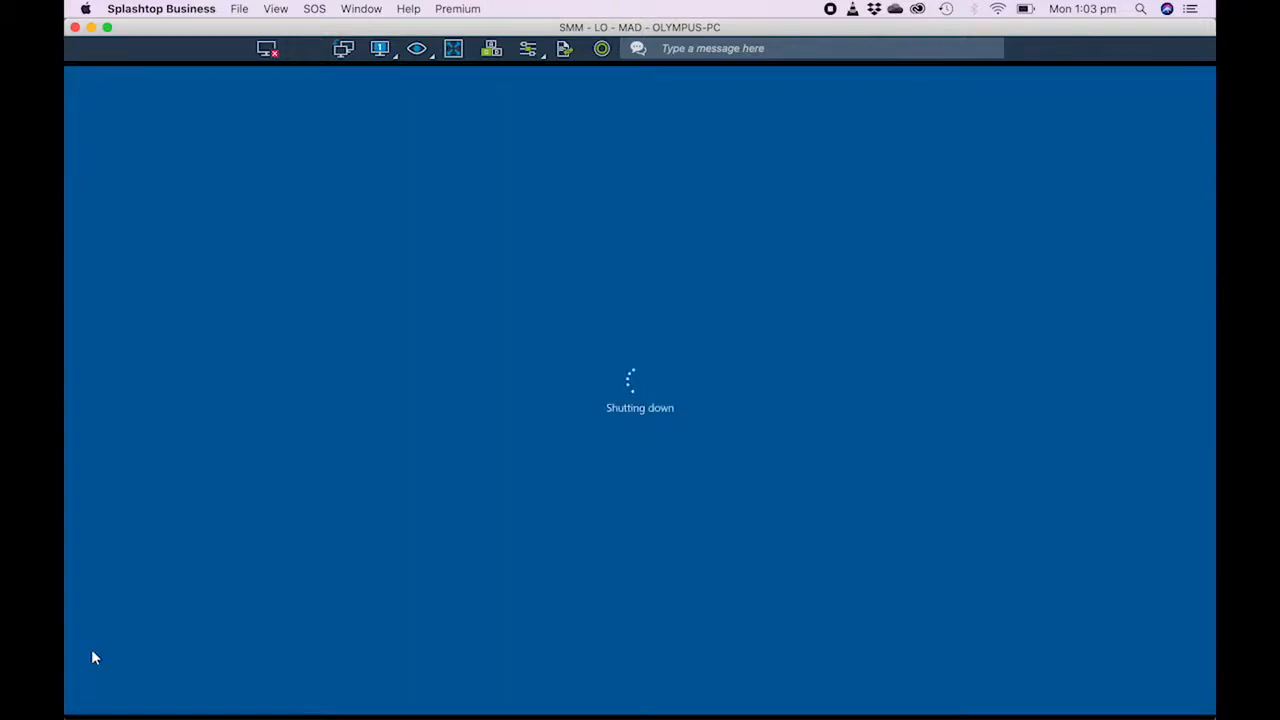